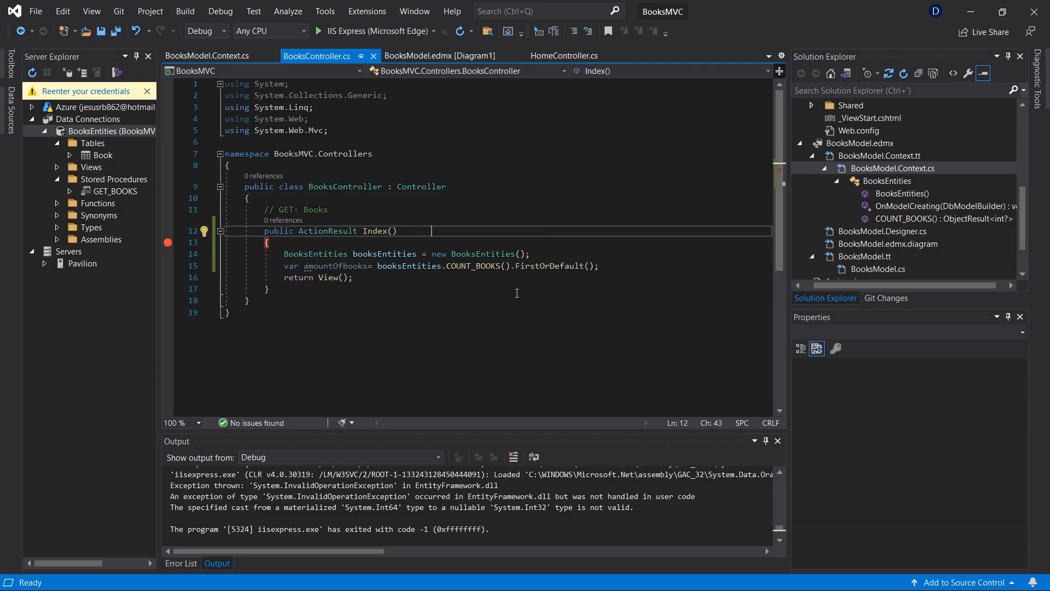
mouse_move(524, 237)
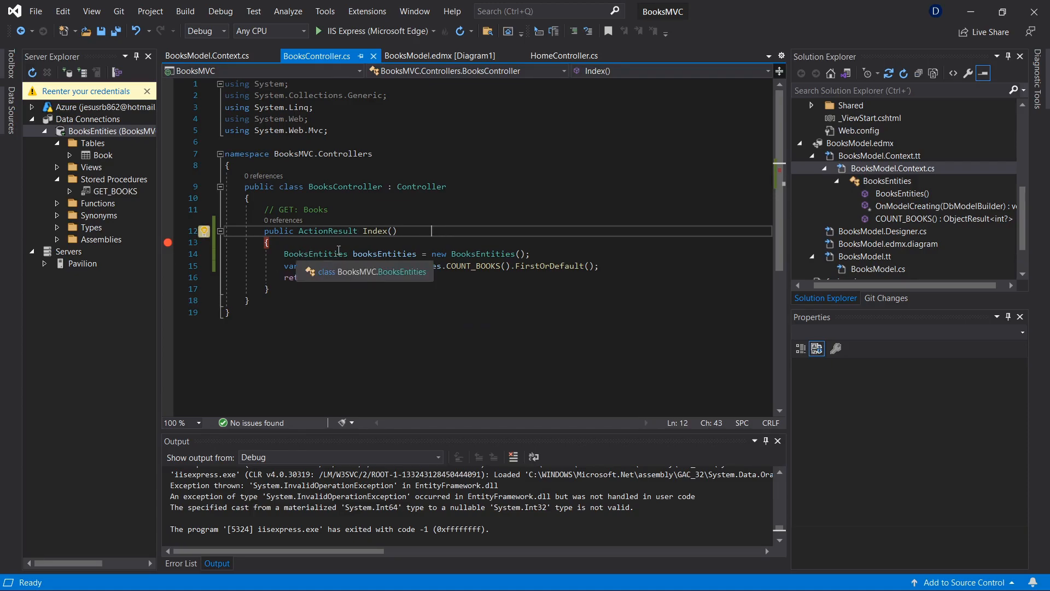
Step: Execute only the selected SELECT COUNT(*) FROM Book line and read the result 2
left_click(675, 574)
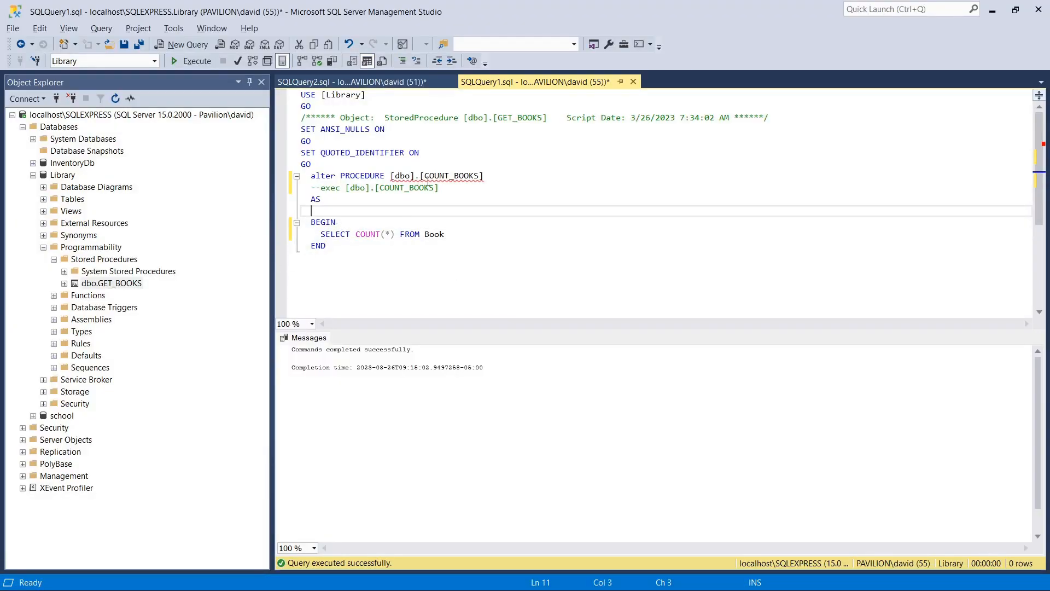
mouse_move(449, 175)
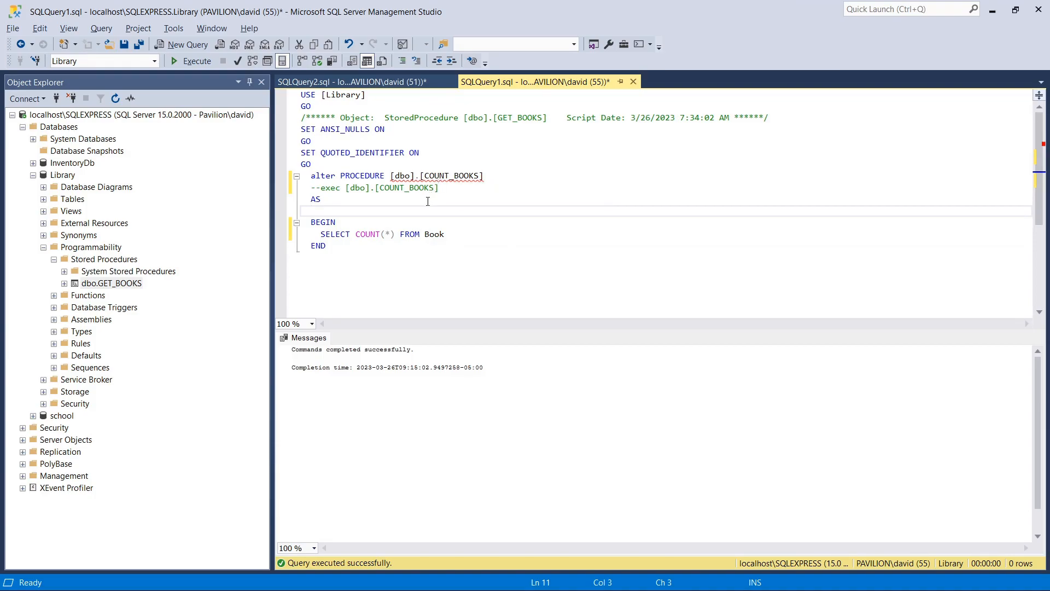
double_click(433, 234)
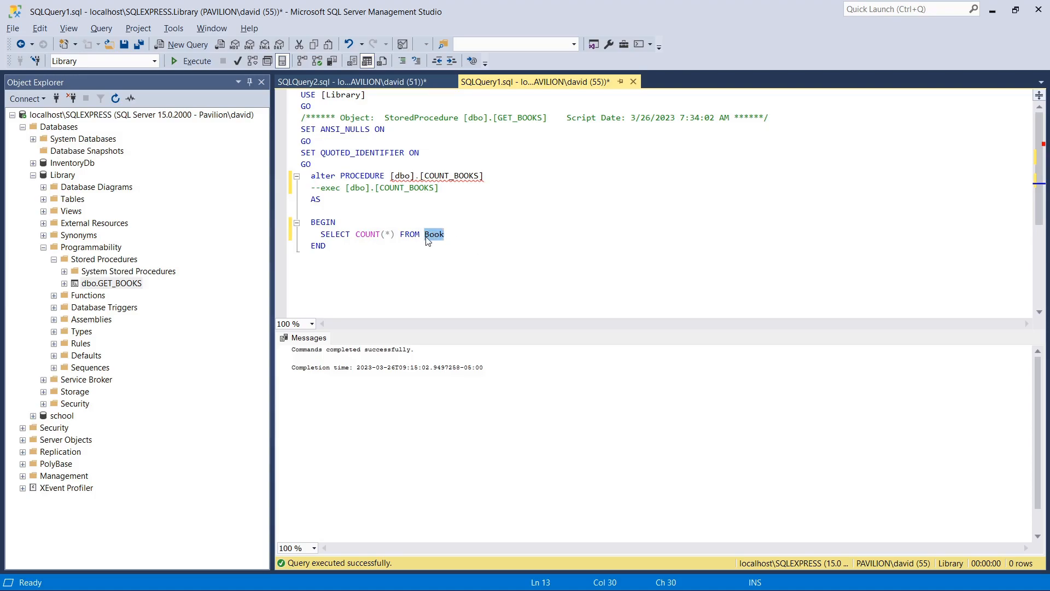
left_click_drag(444, 234, 321, 234)
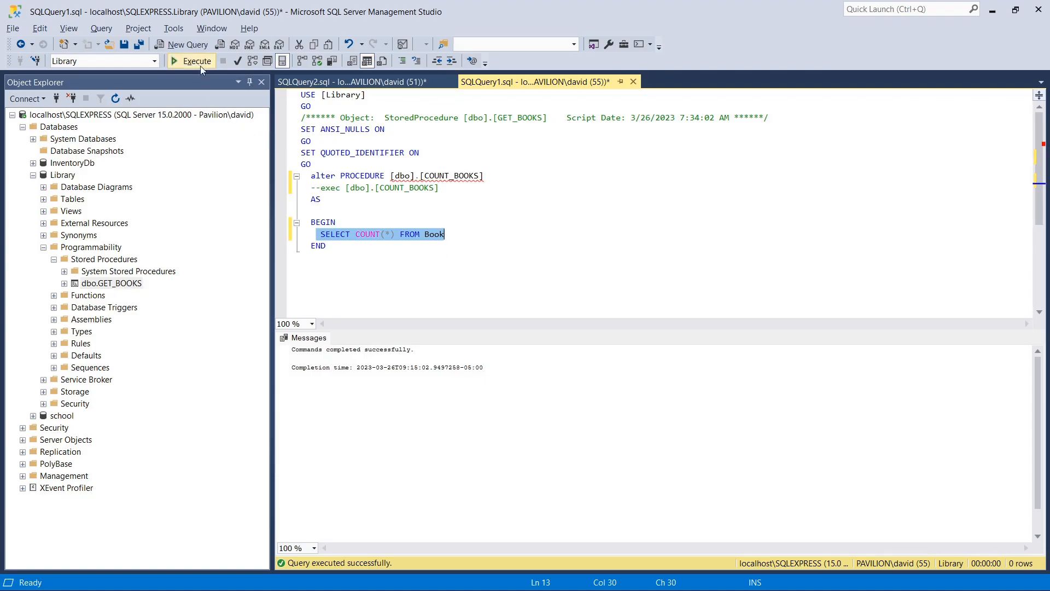
left_click(191, 61)
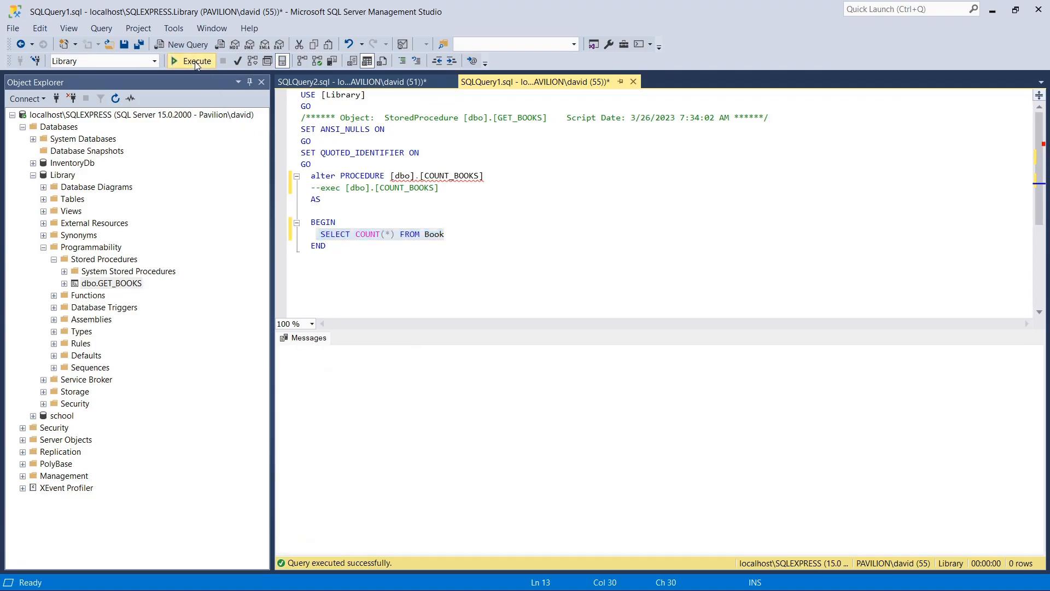
left_click(192, 61)
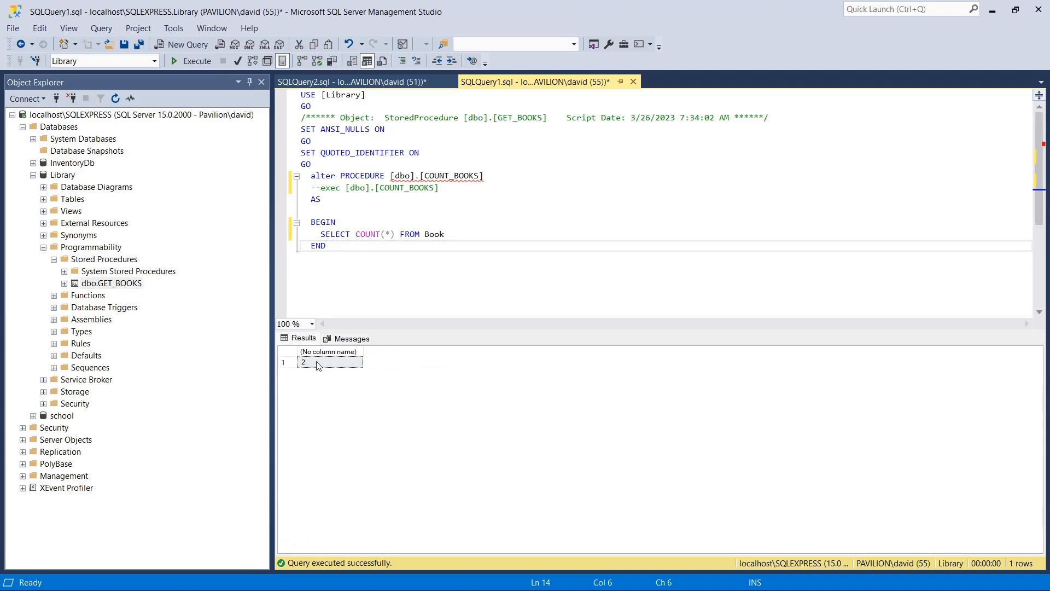
left_click(329, 362)
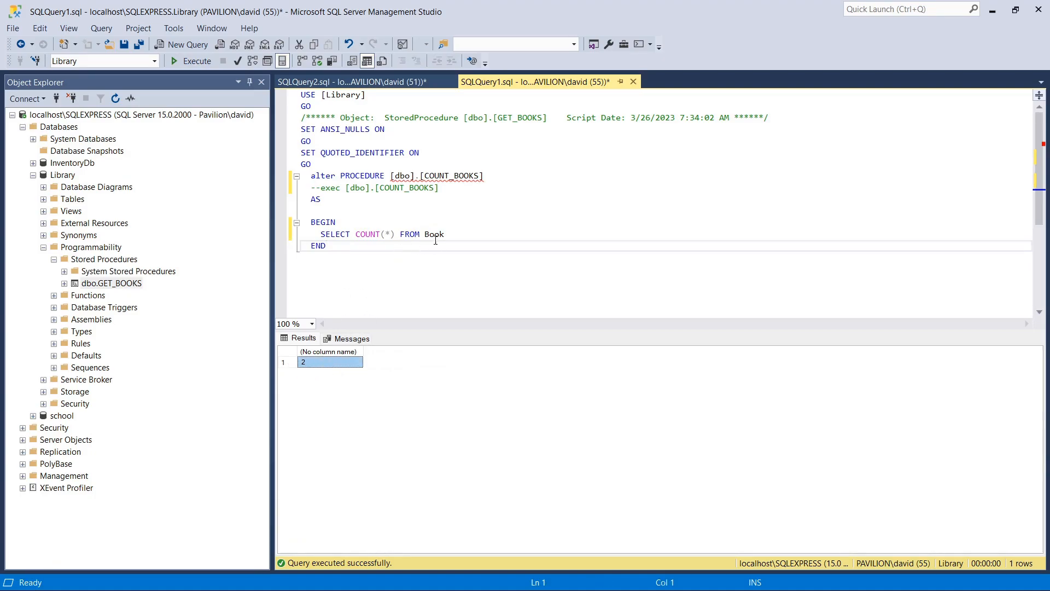
mouse_move(456, 309)
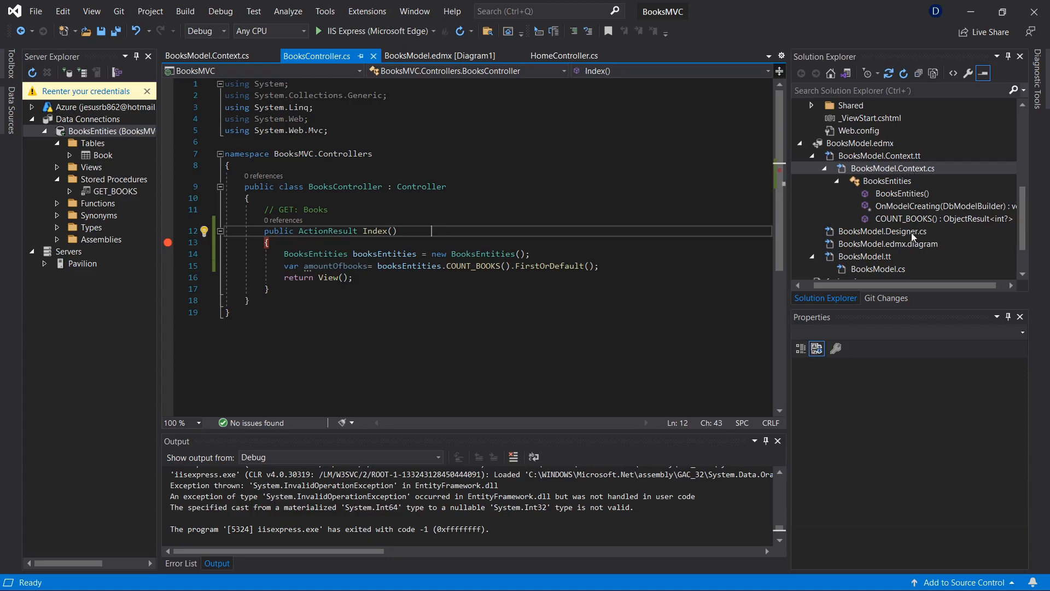
mouse_move(913, 238)
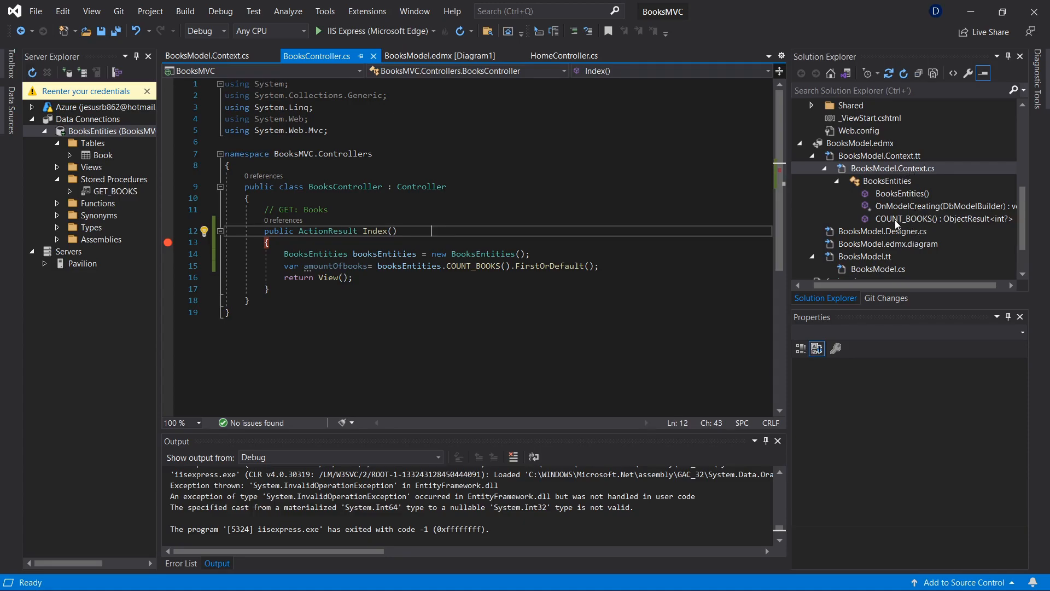
mouse_move(915, 222)
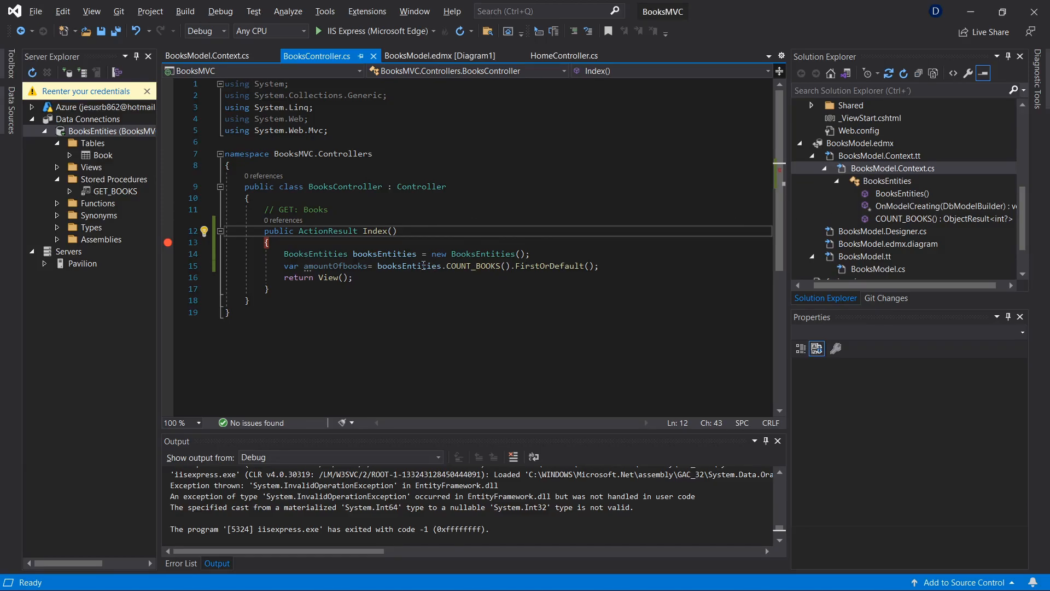
double_click(471, 266)
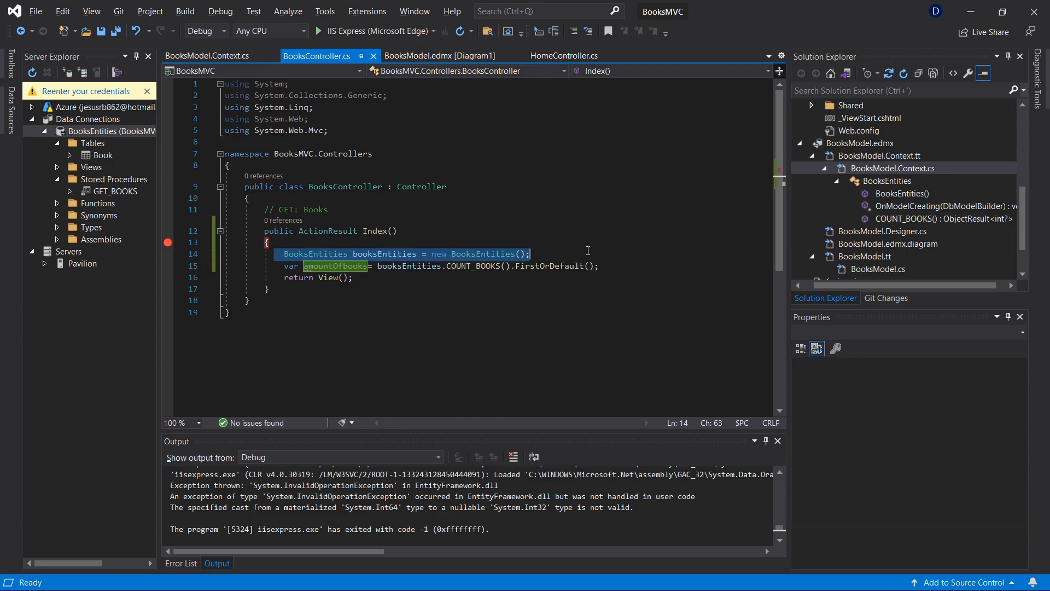
mouse_move(392, 261)
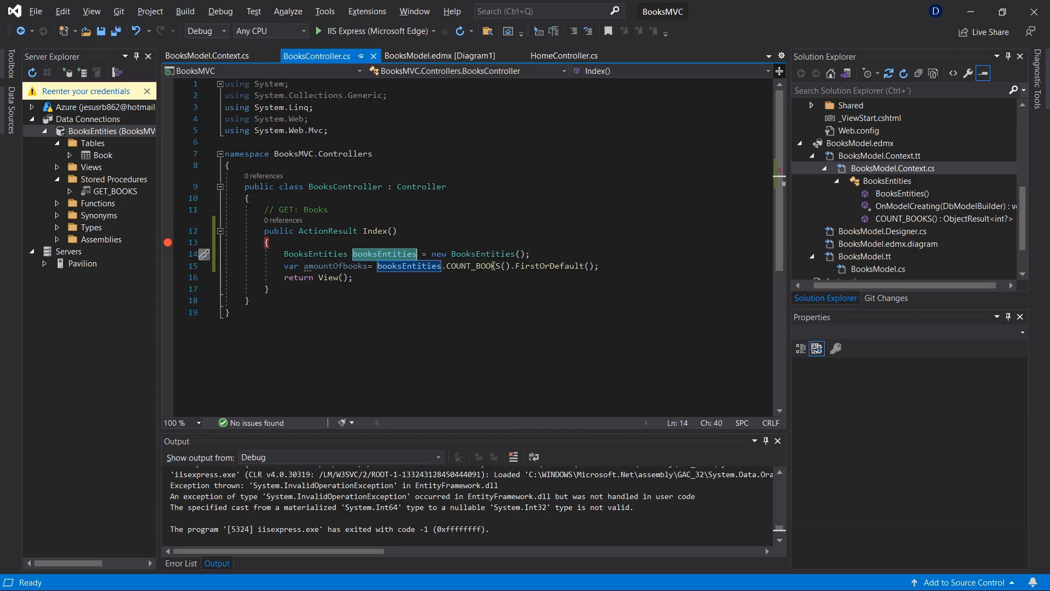
left_click(408, 266)
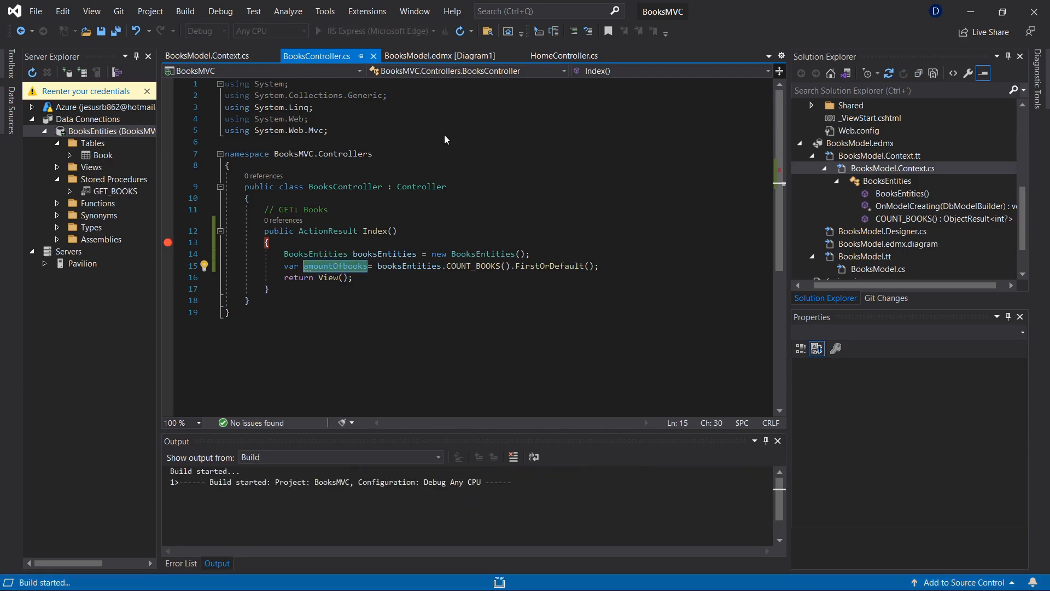
mouse_move(378, 76)
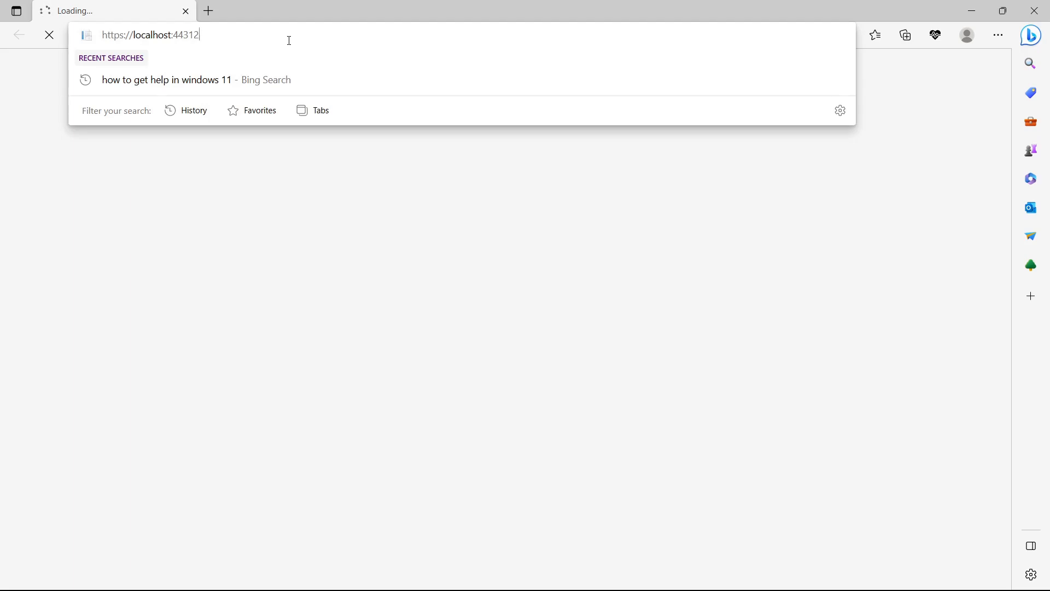
type("/")
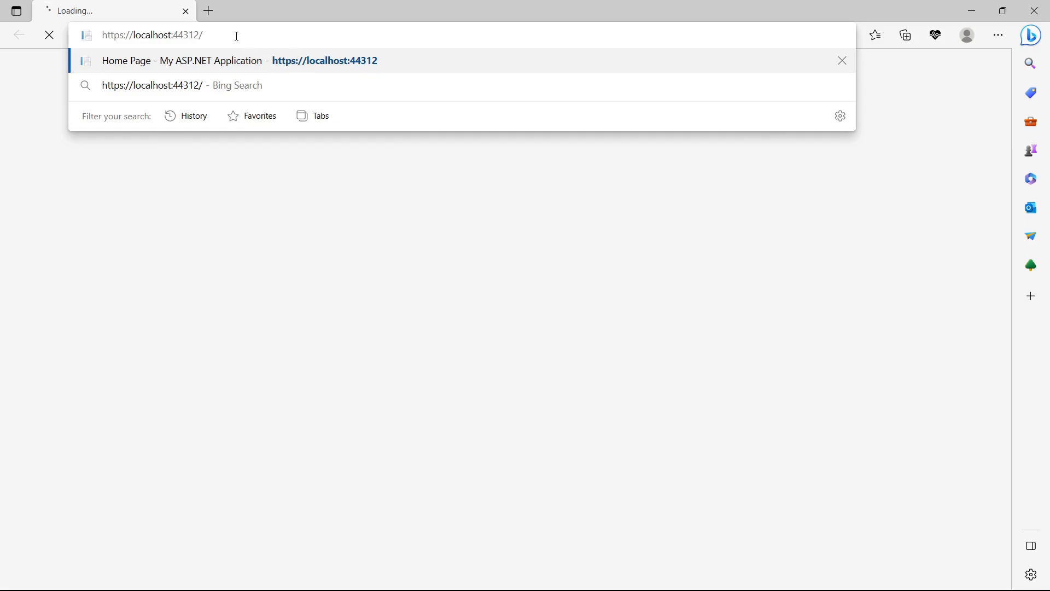
type("bo")
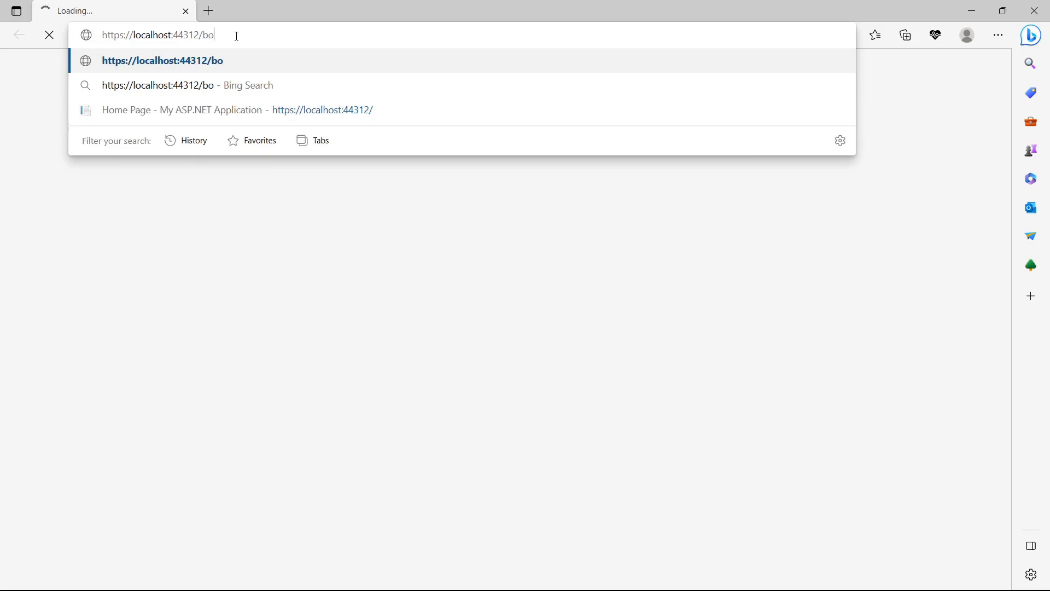
type("ok")
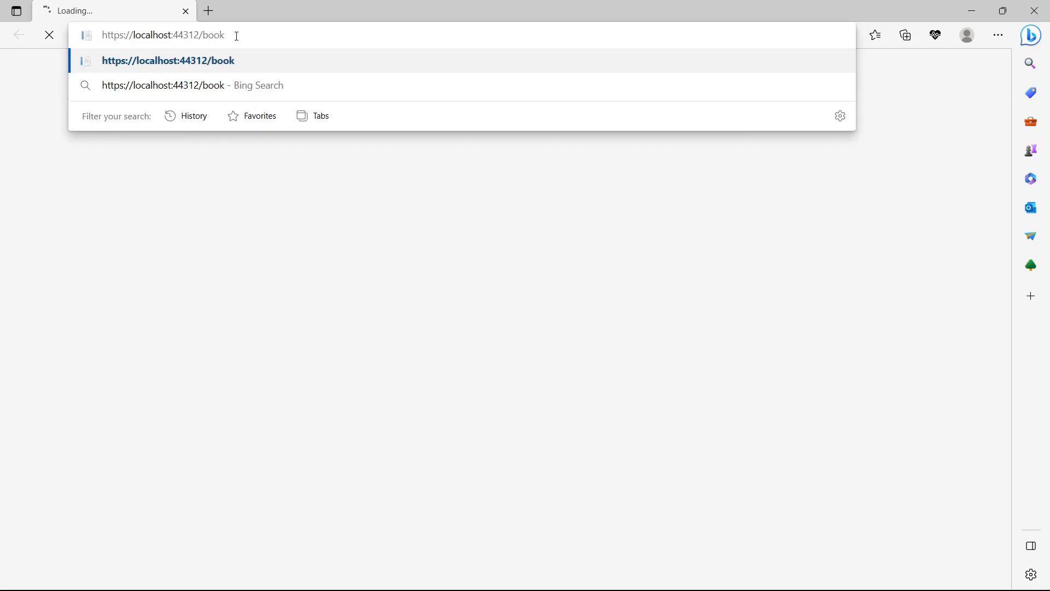
type("s")
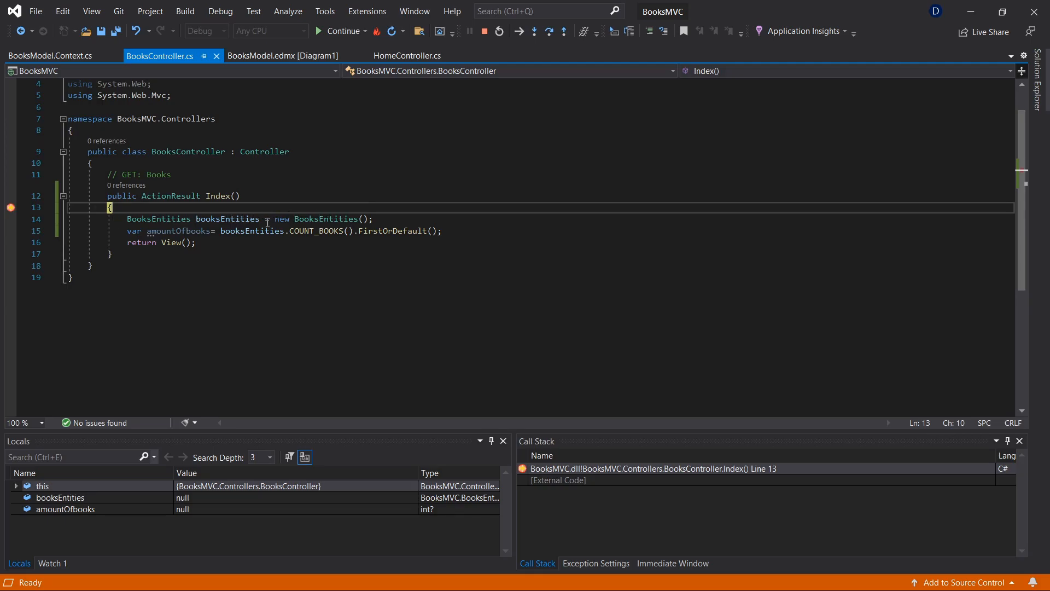
Step: Step over Index line by line past the COUNT_BOOKS call so amountOfbooks holds 2
left_click(548, 31)
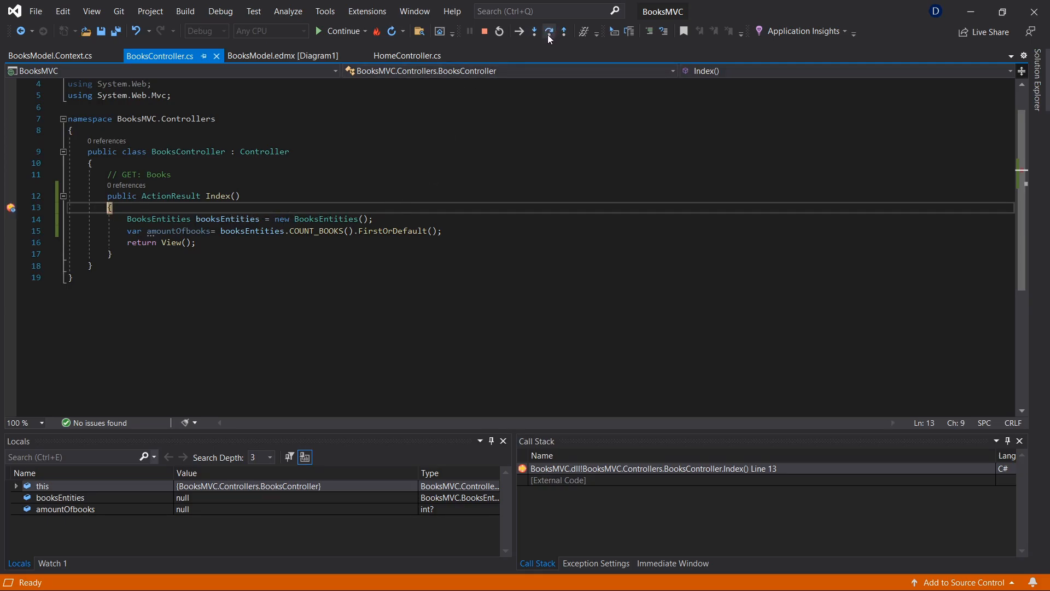
left_click(533, 31)
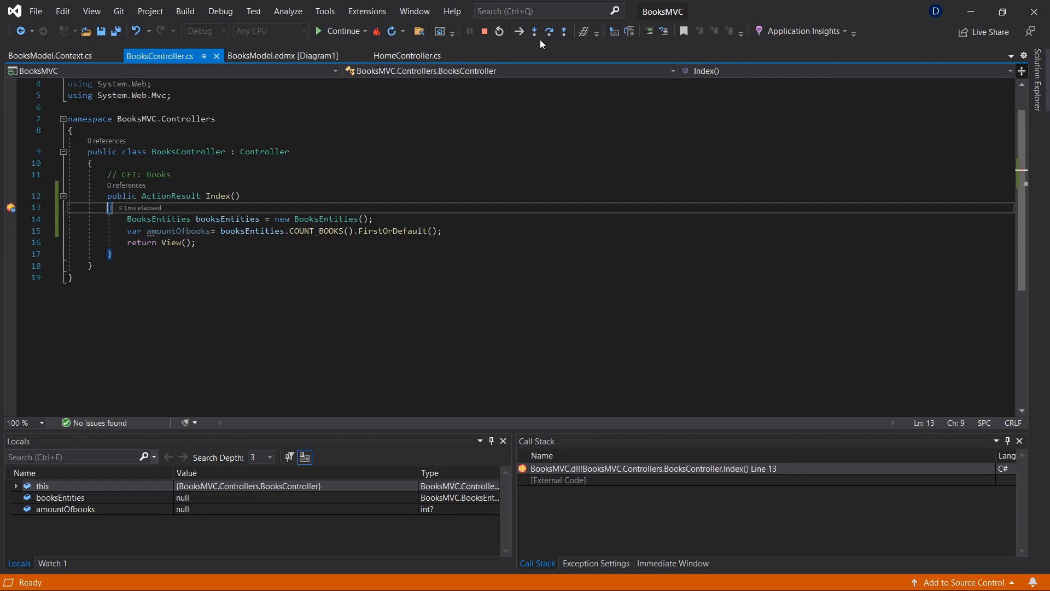
left_click(548, 30)
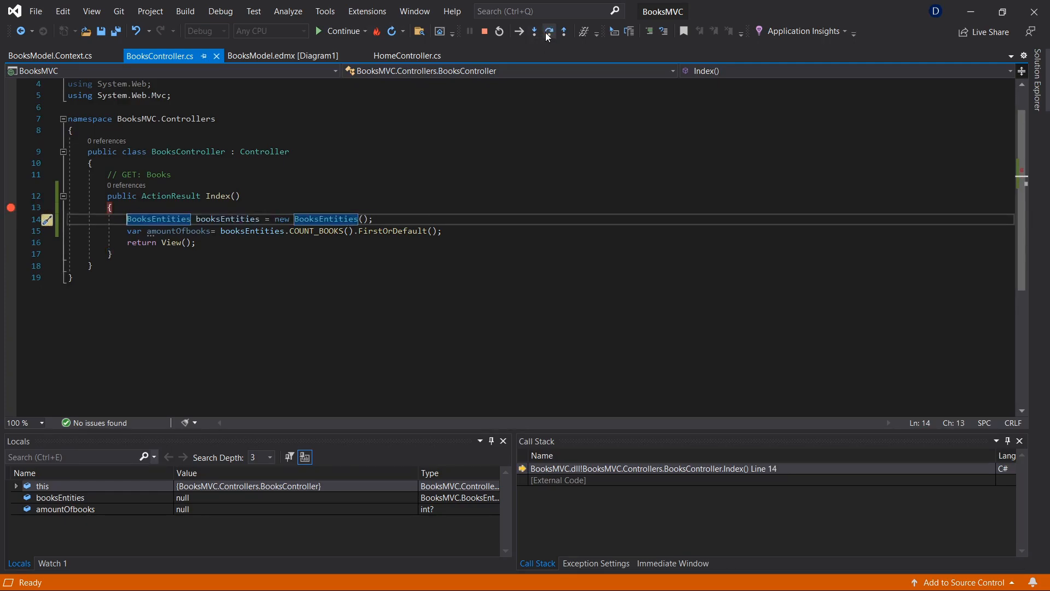
left_click(534, 32)
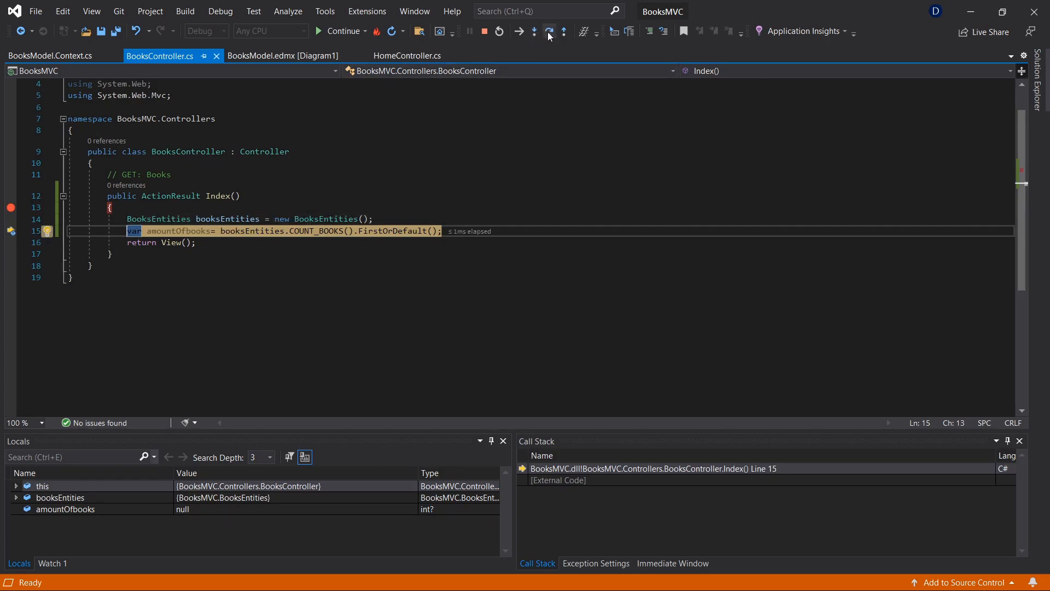
left_click(548, 32)
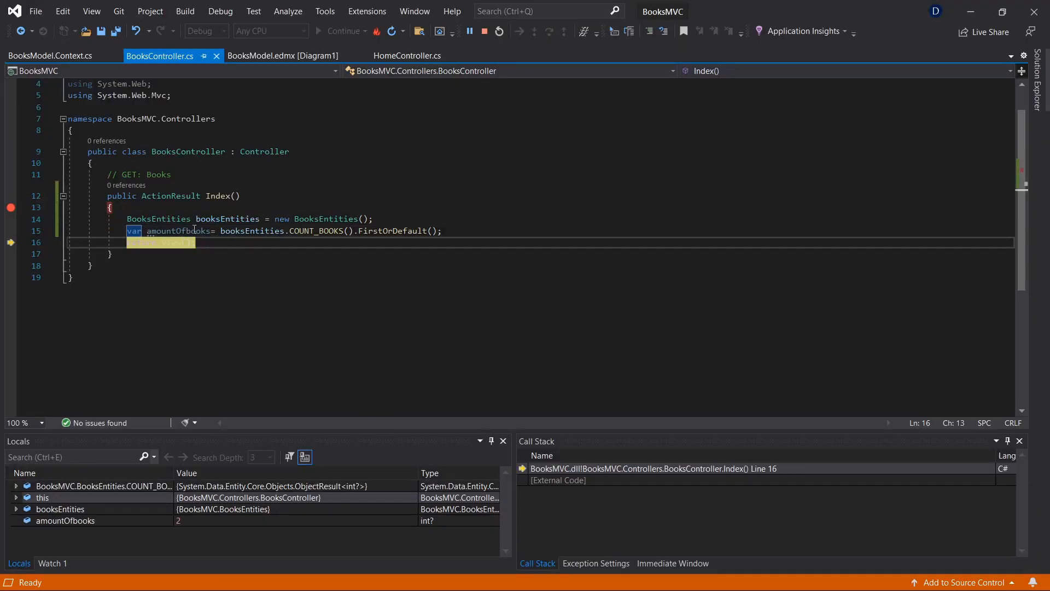
left_click(519, 32)
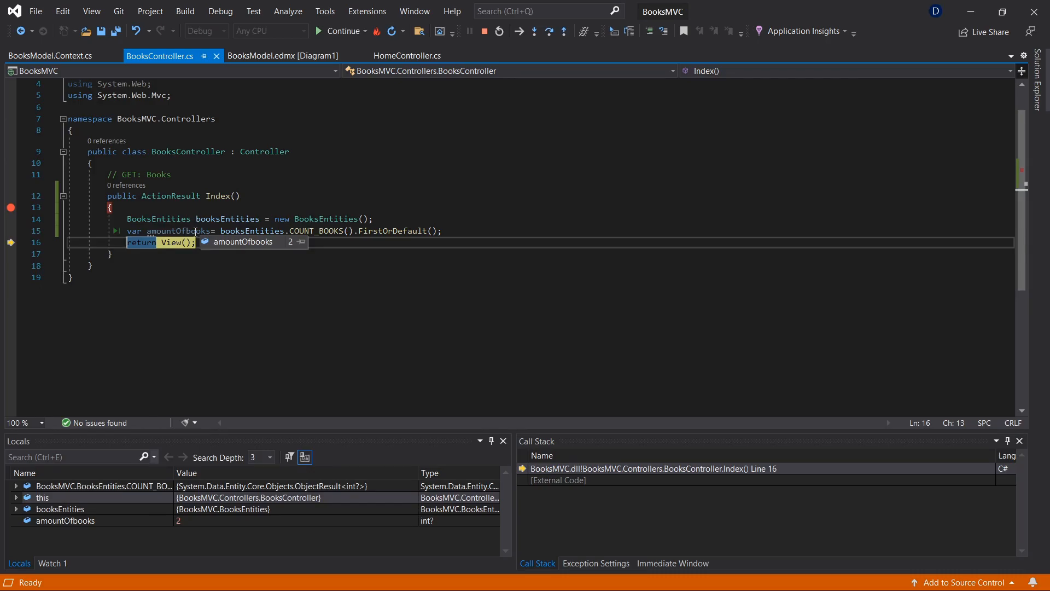
mouse_move(240, 247)
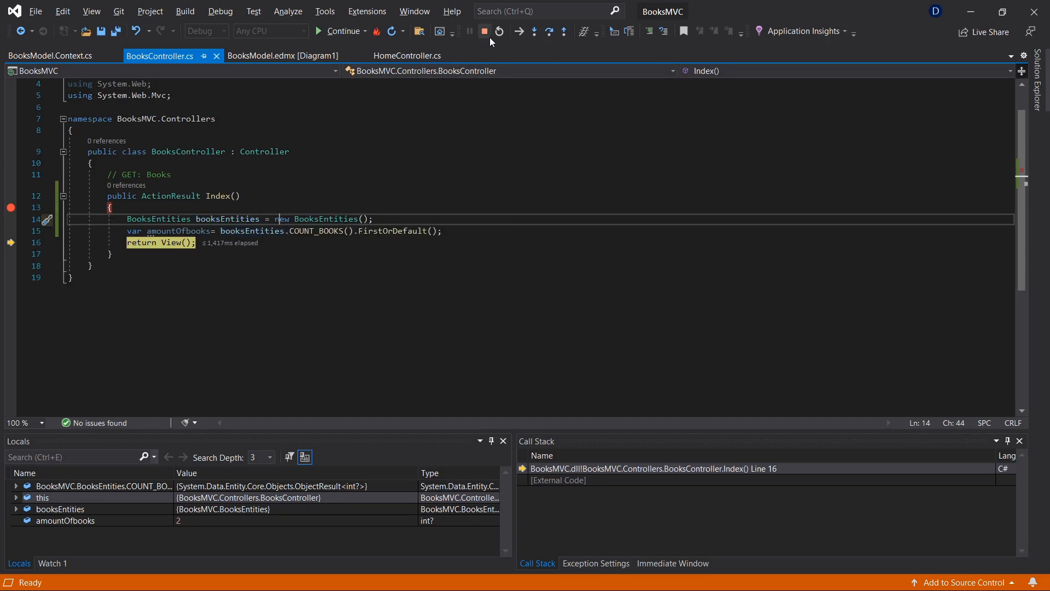
mouse_move(485, 32)
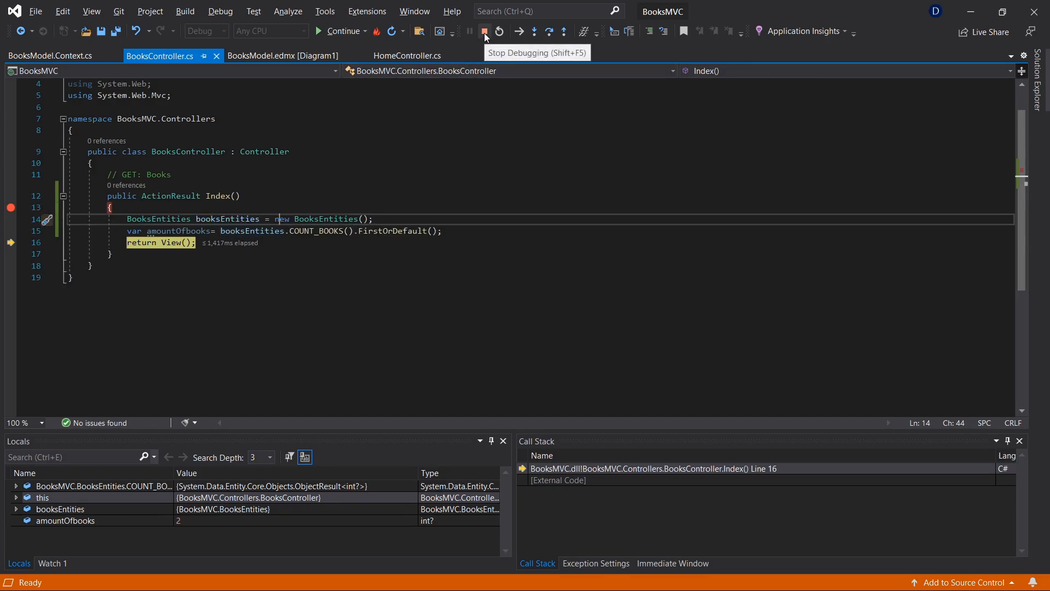
Step: Stop the debugging session
left_click(484, 32)
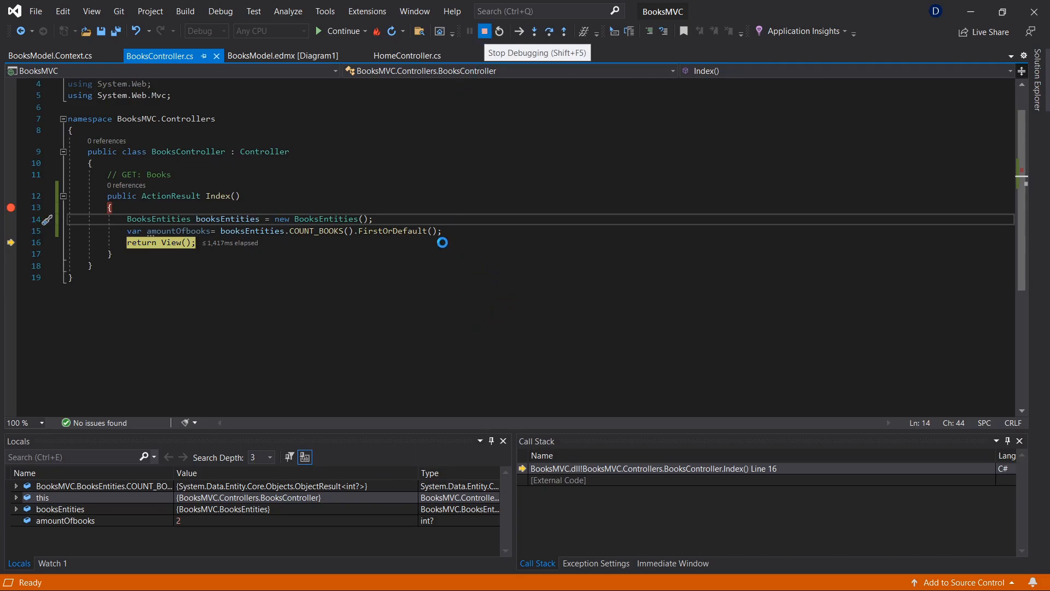
Step: Switch to SQLQuery1 in SSMS and select the SELECT COUNT(*) FROM Book statement
left_click(483, 32)
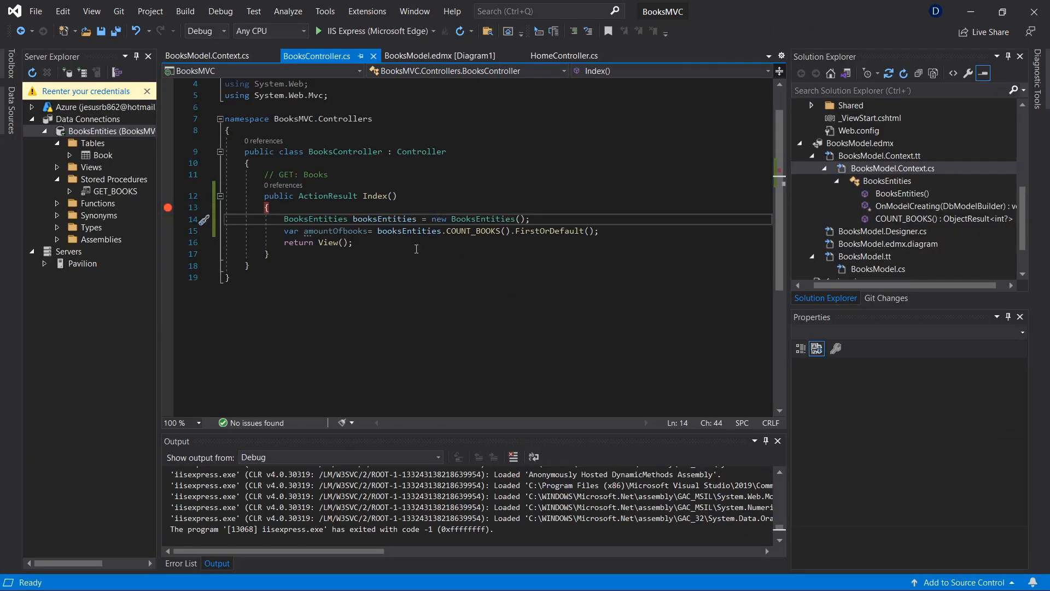
left_click(676, 574)
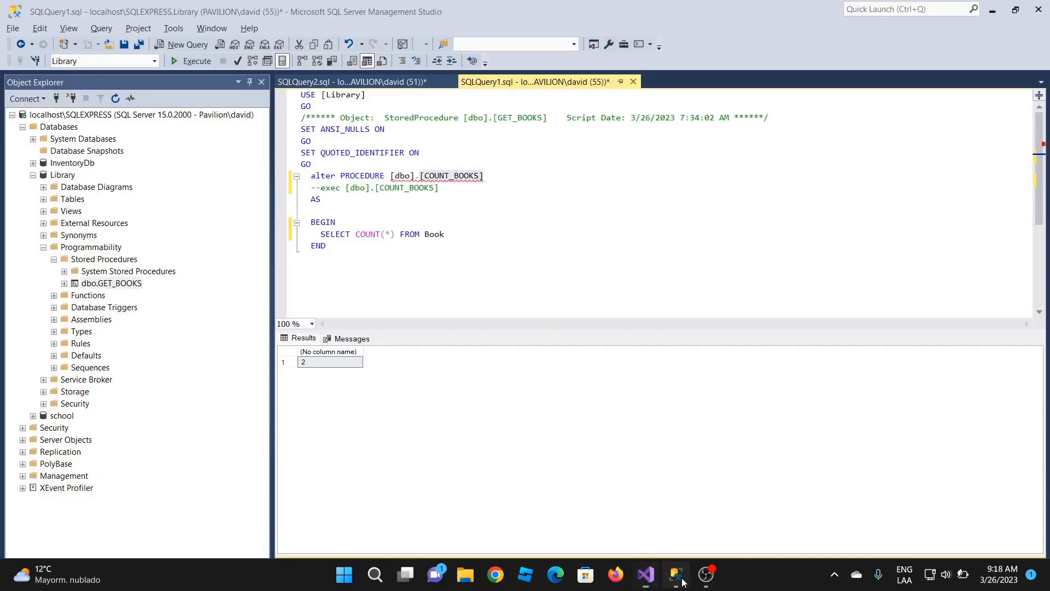
left_click(197, 62)
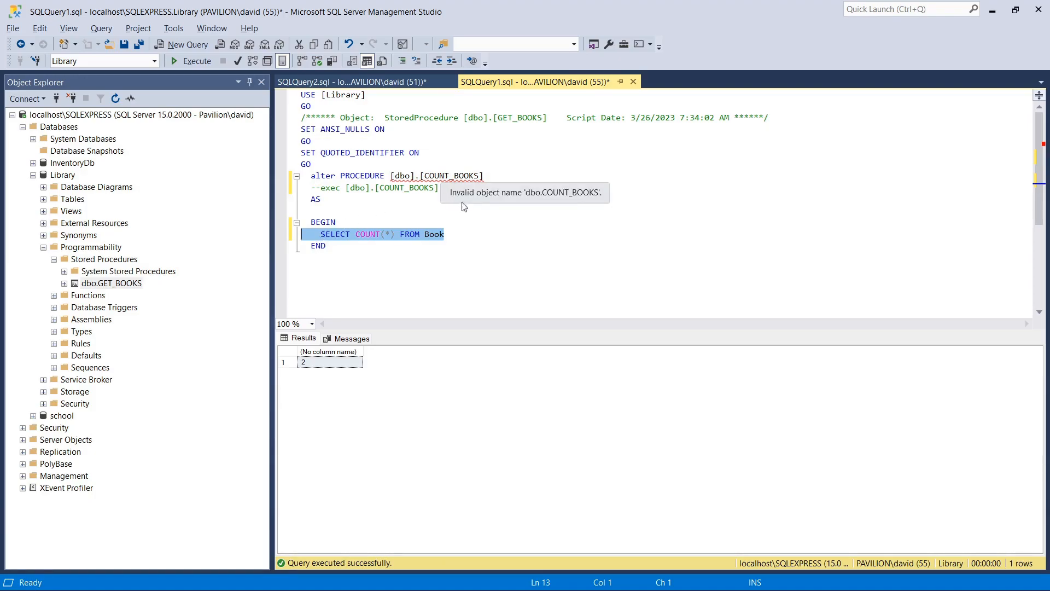
mouse_move(470, 219)
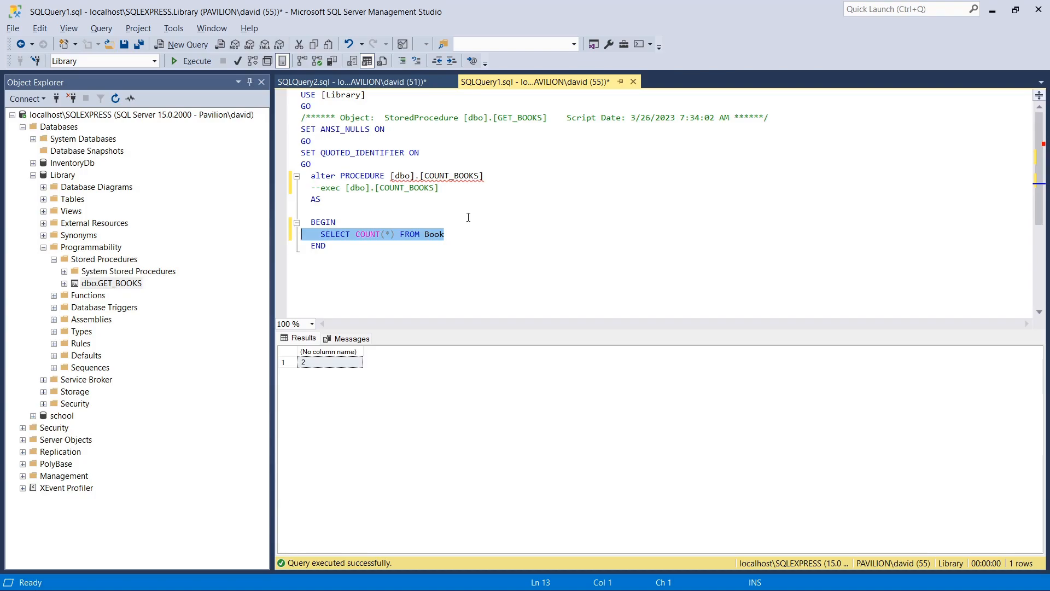
mouse_move(363, 225)
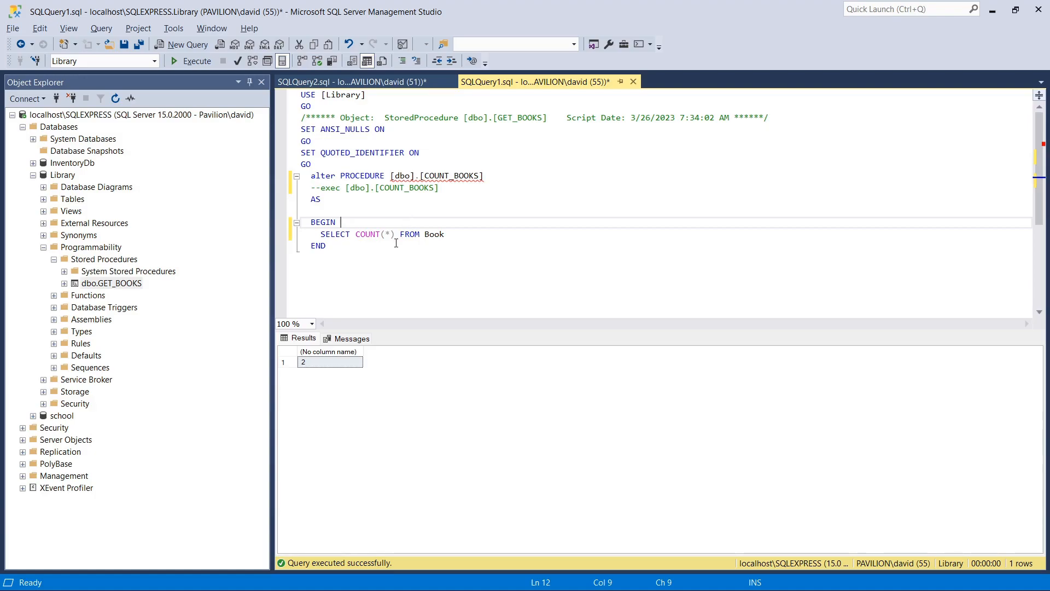
left_click_drag(320, 234, 444, 234)
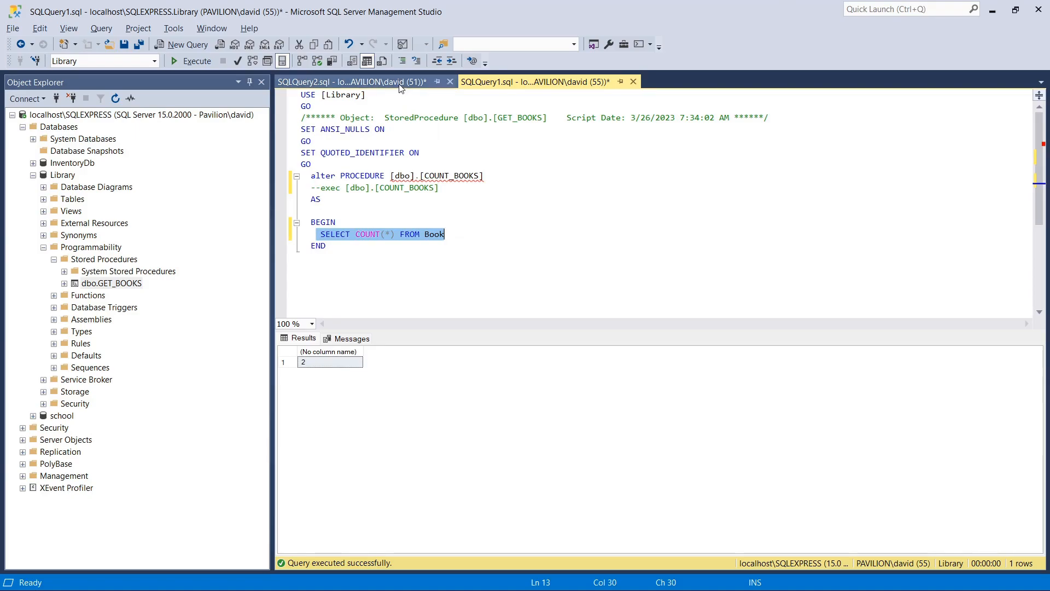
left_click(351, 82)
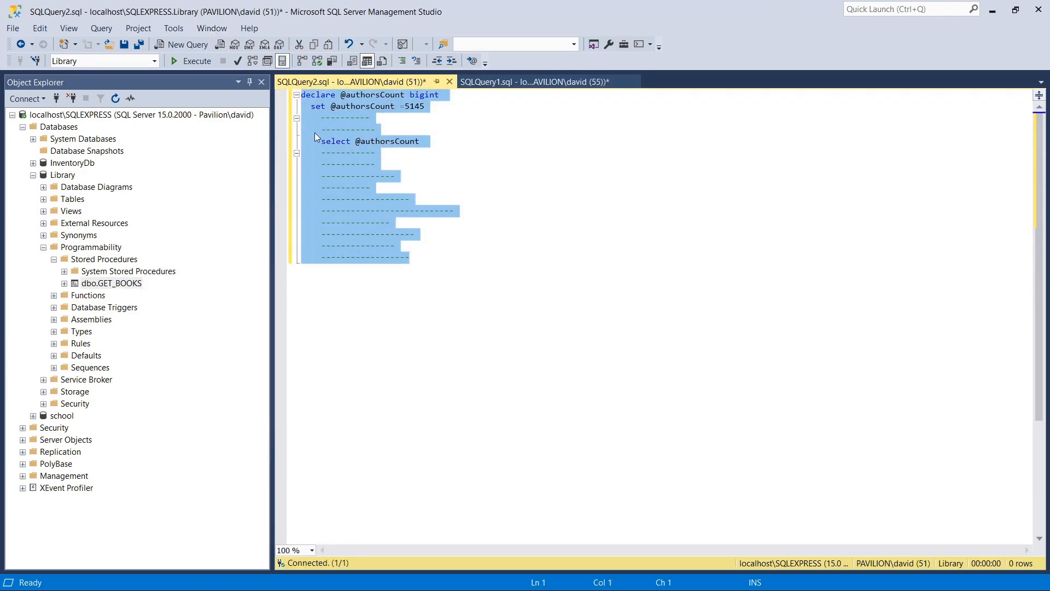
left_click(533, 81)
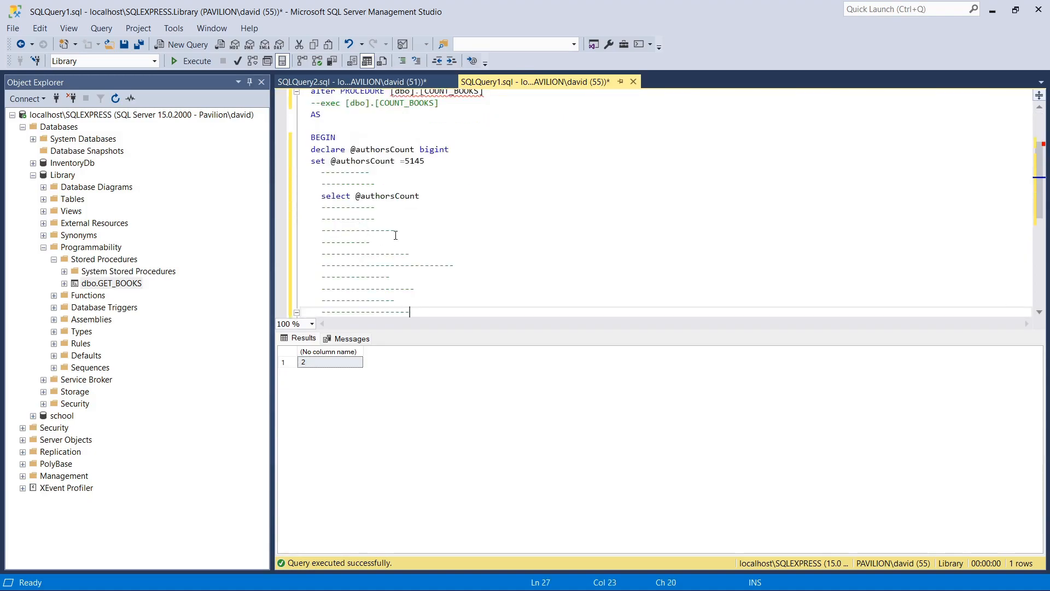
scroll("down", 3)
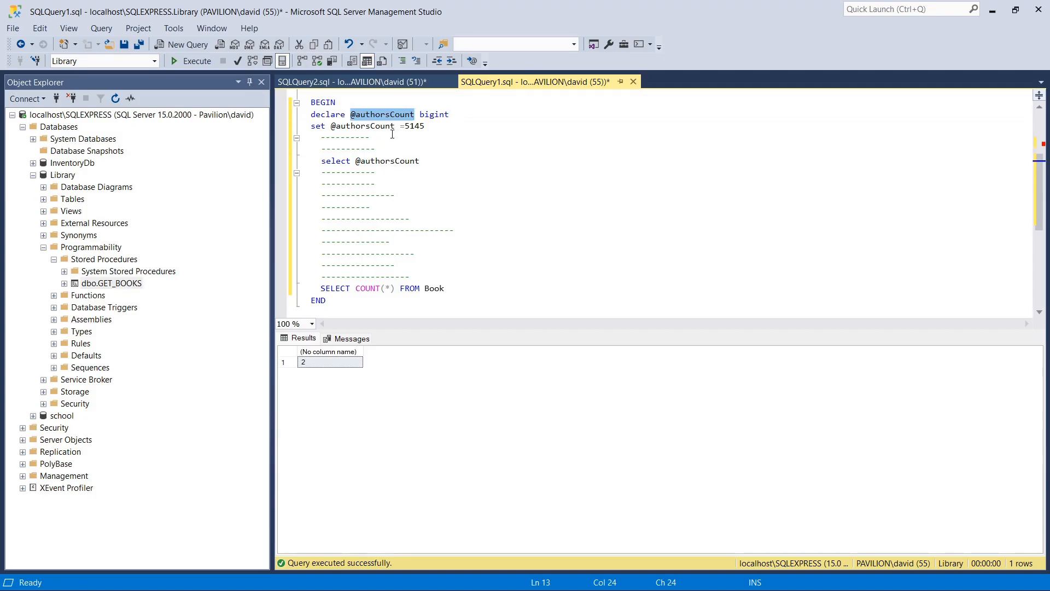
mouse_move(434, 114)
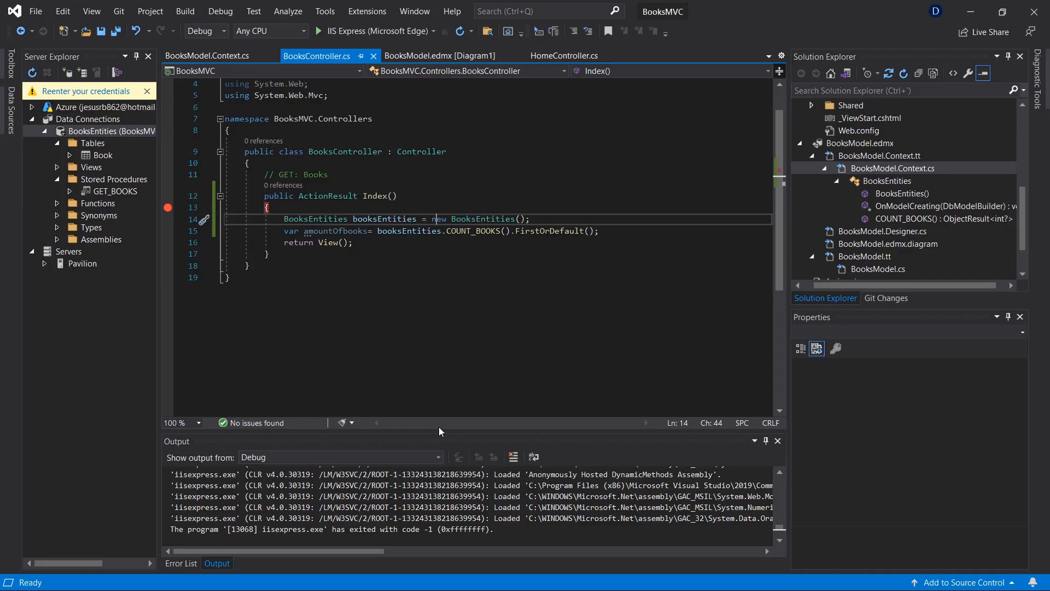
Step: Switch from the controller code back to the COUNT_BOOKS script in SSMS
left_click(938, 219)
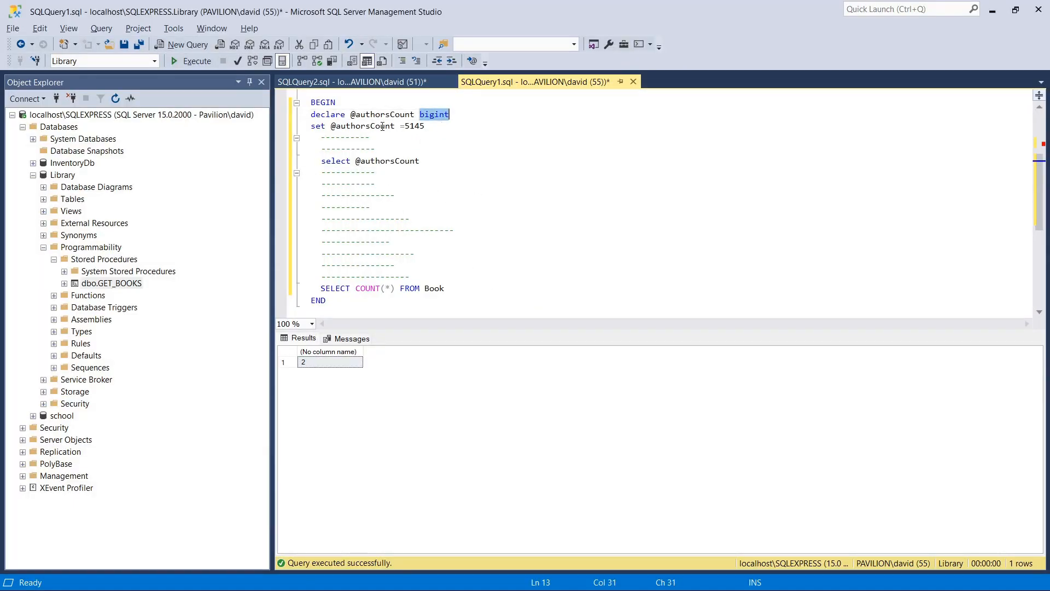
mouse_move(488, 147)
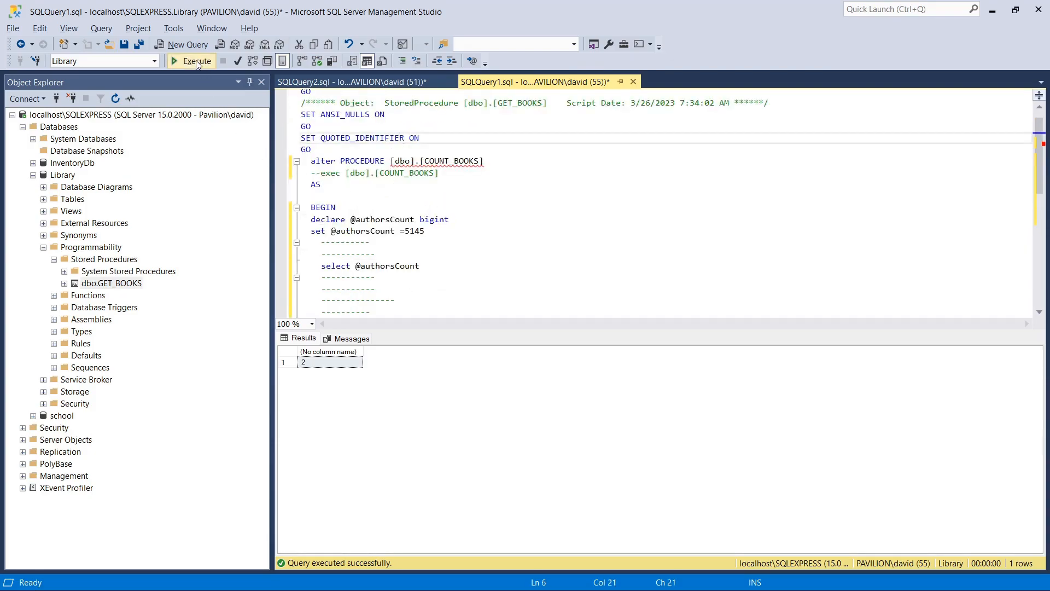
Step: Execute the ALTER PROCEDURE script, then run only the exec COUNT_BOOKS test call
left_click(196, 61)
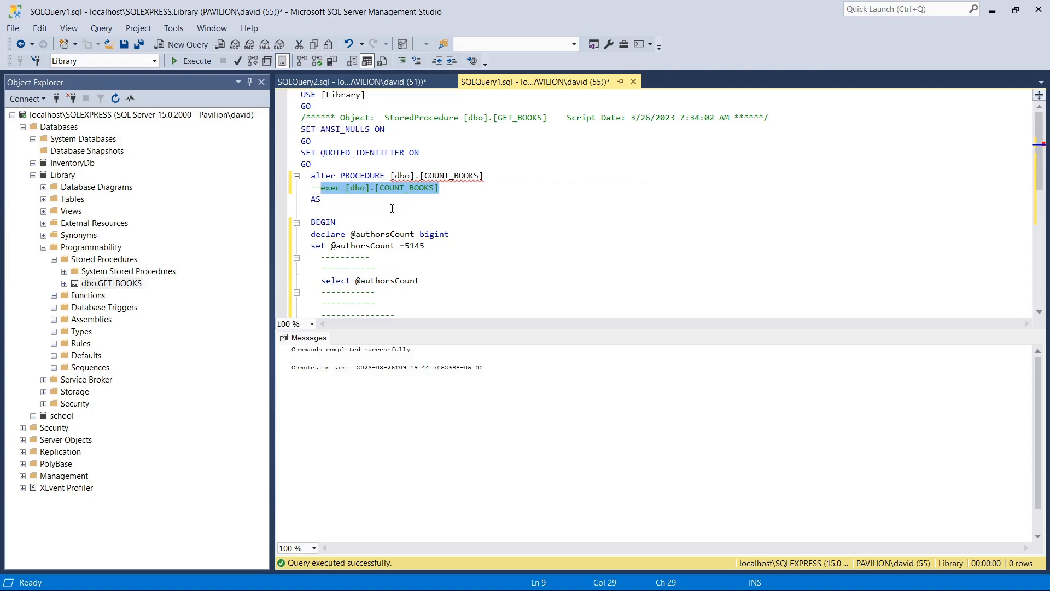
left_click(321, 199)
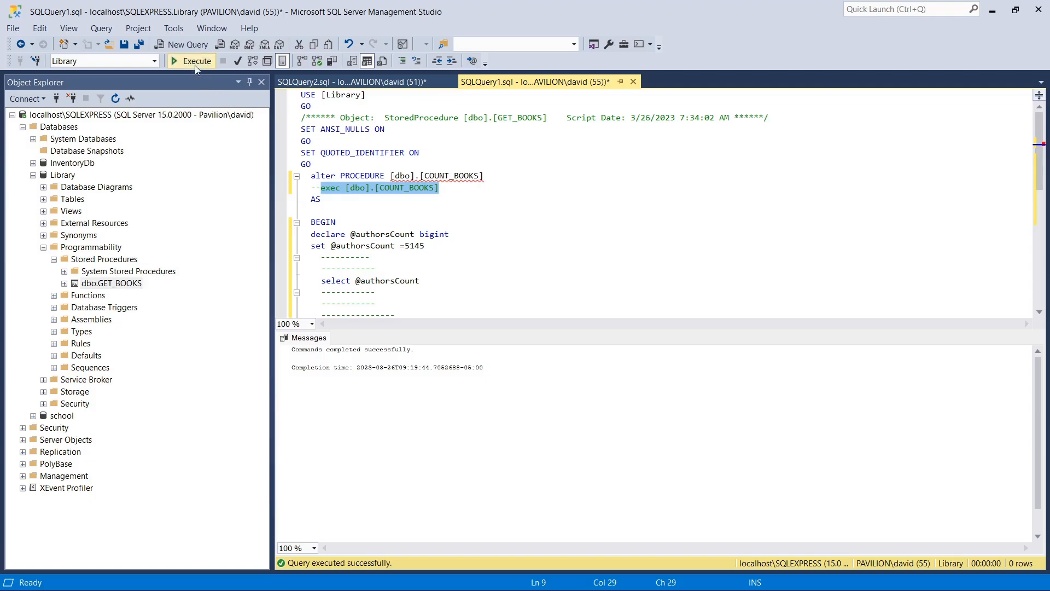
left_click(190, 61)
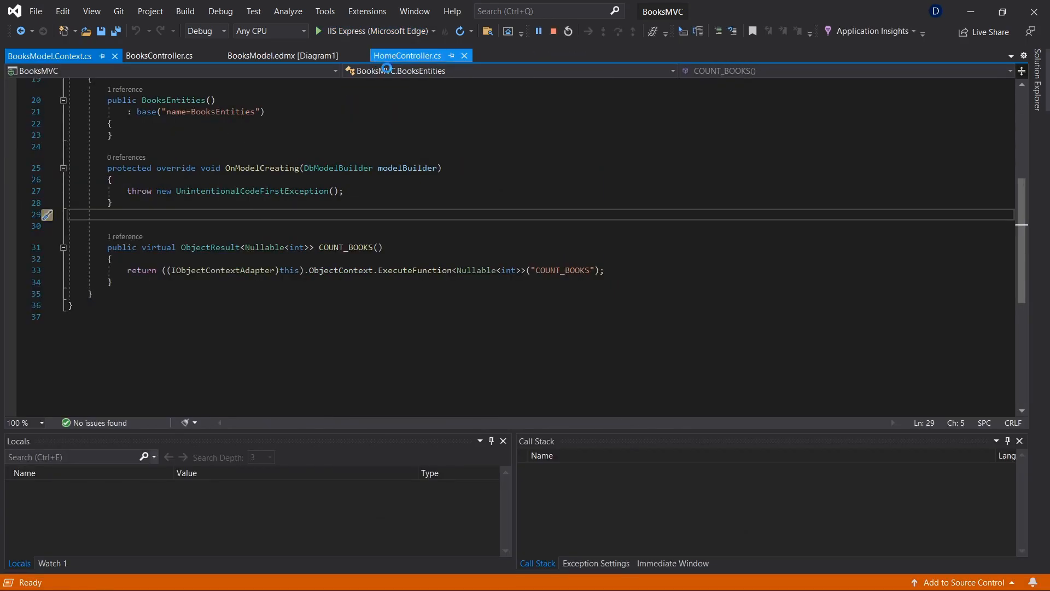
Step: Start debugging and request the books page so execution pauses at the Index breakpoint
left_click(318, 31)
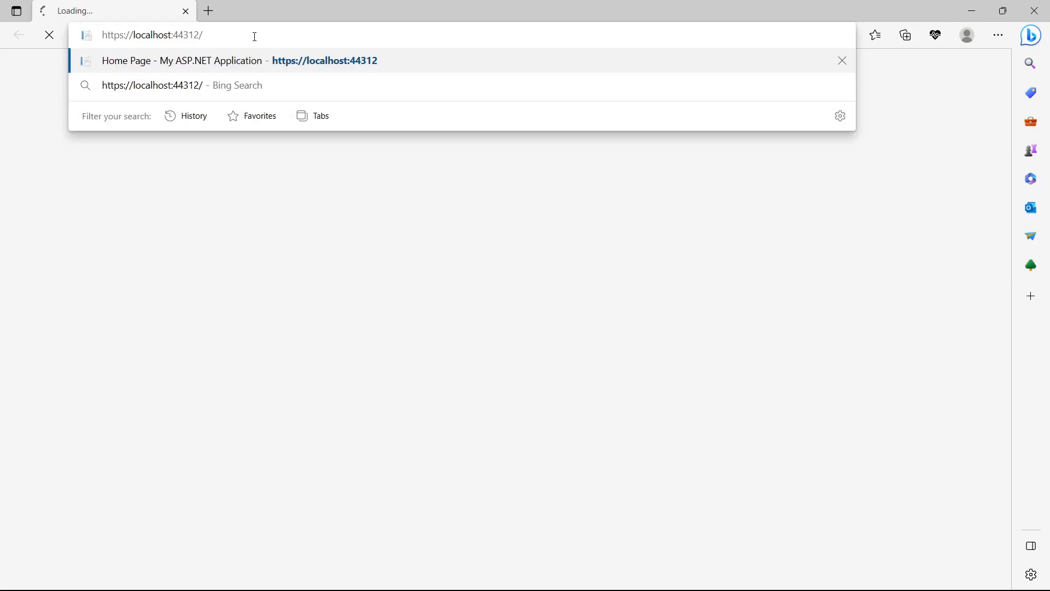
type("boo")
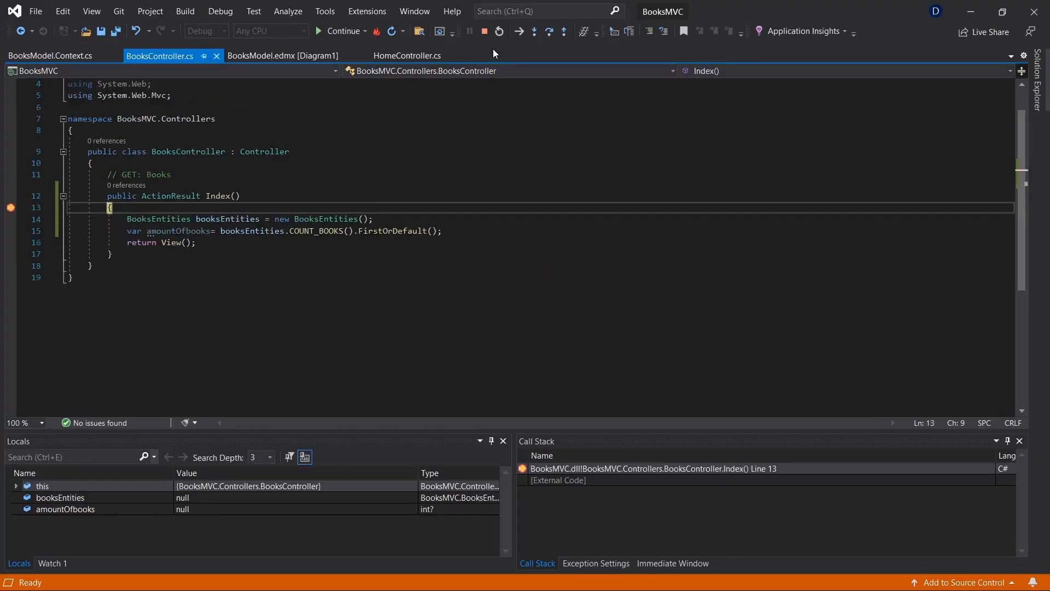
left_click(548, 32)
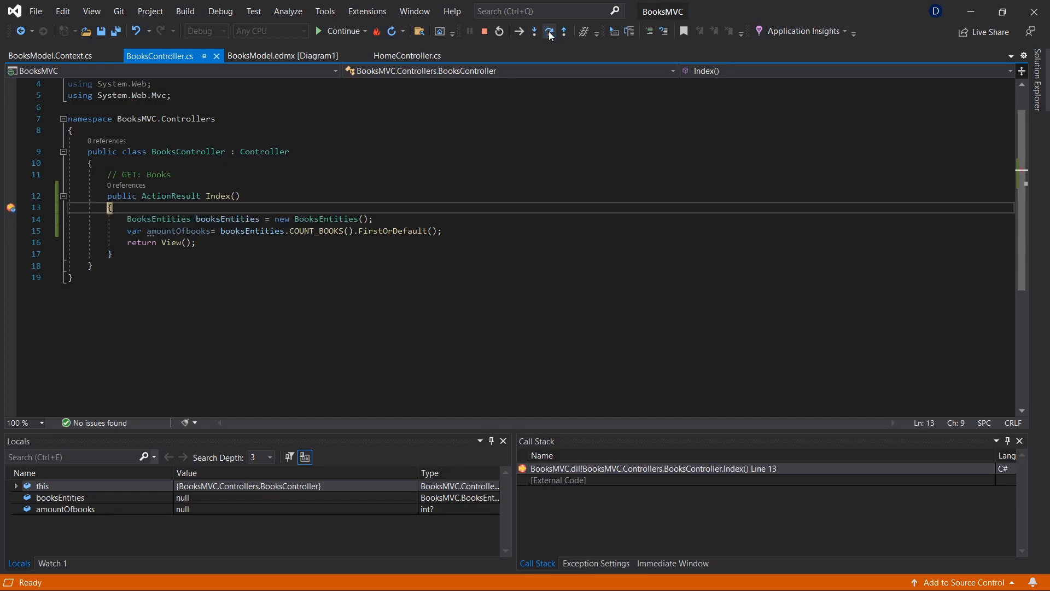
left_click(535, 31)
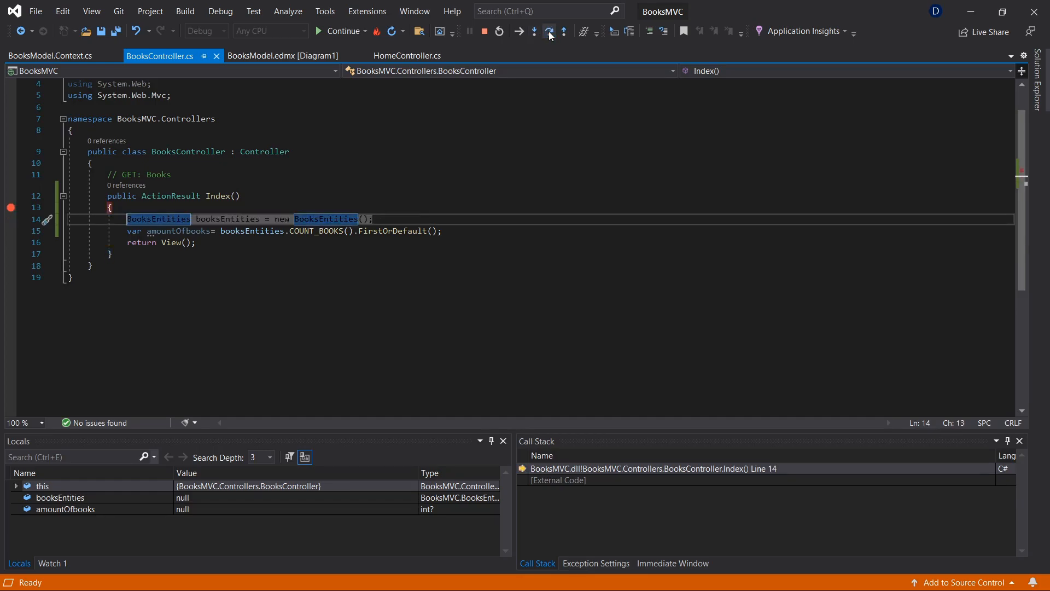
left_click(548, 32)
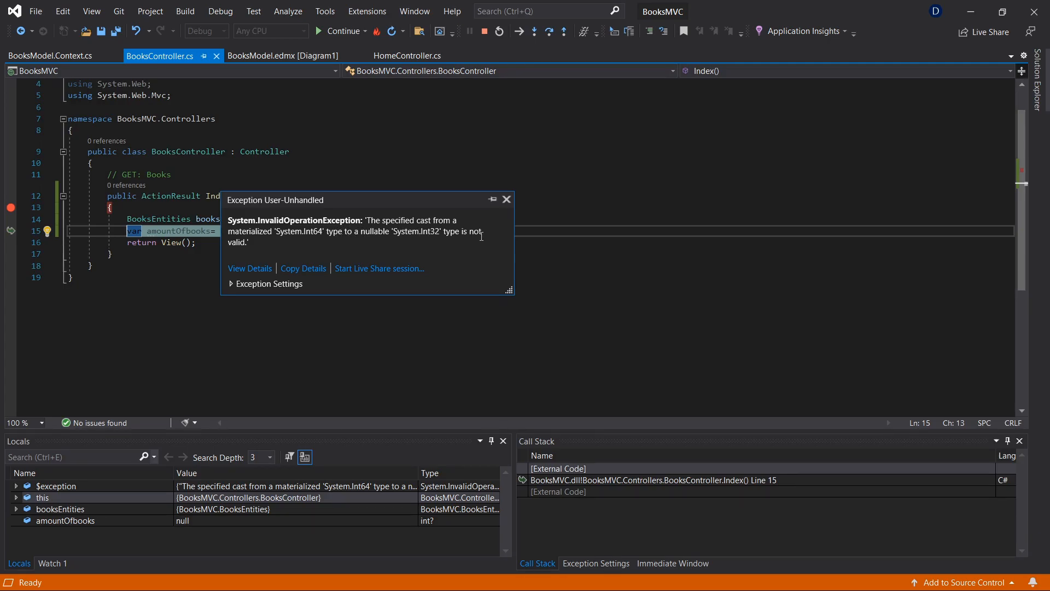
mouse_move(243, 260)
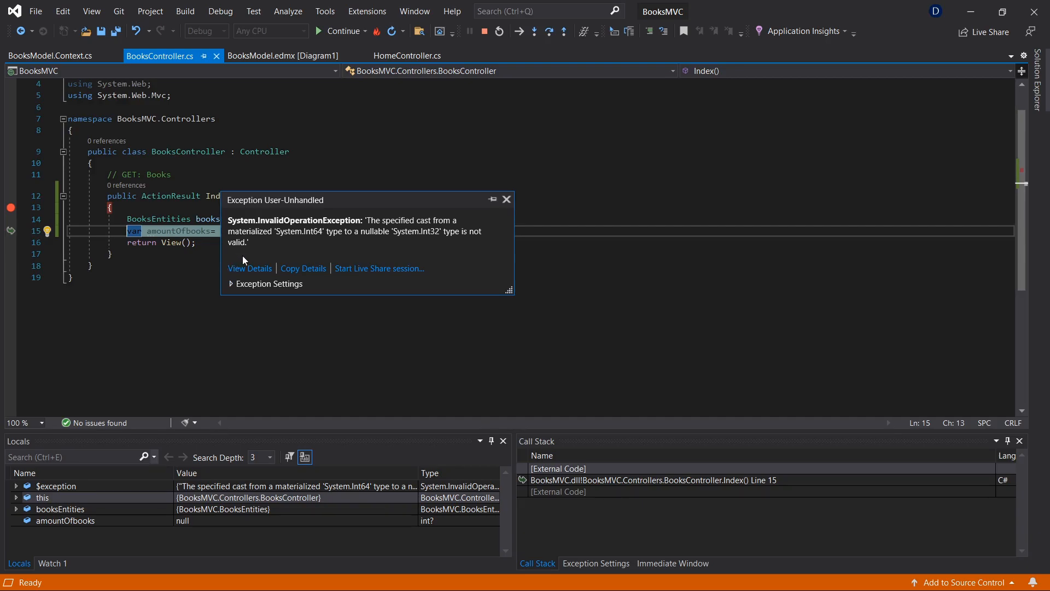
mouse_move(676, 574)
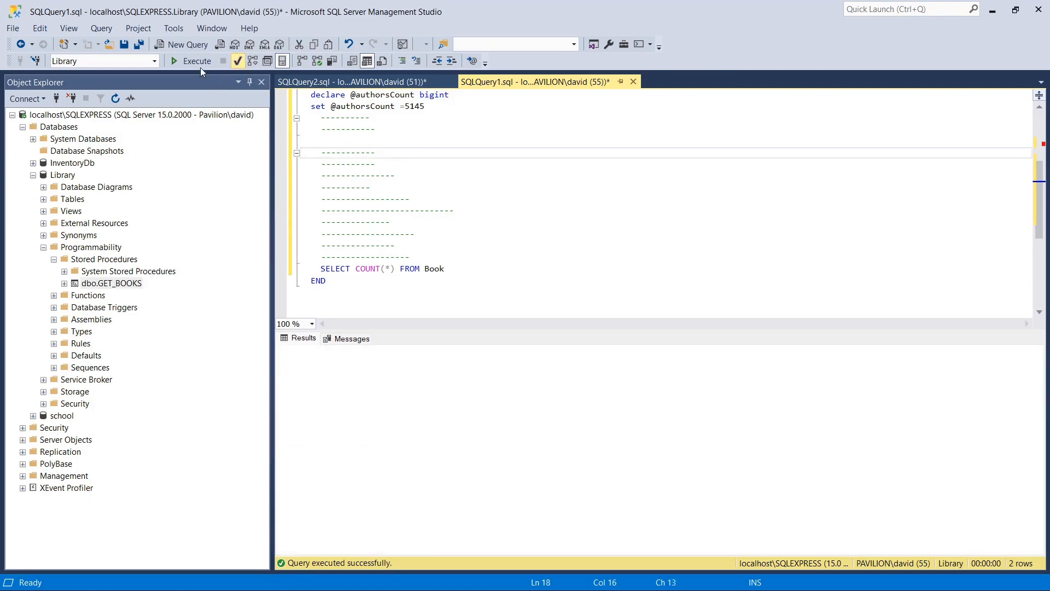
left_click(196, 61)
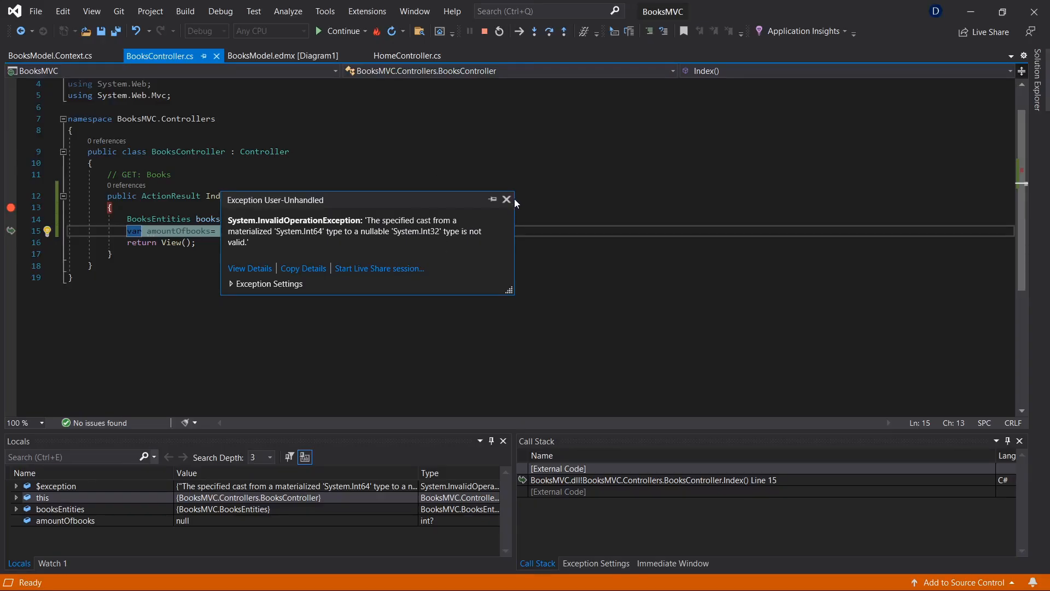
Step: Dismiss the exception popup and step over the COUNT_BOOKS call line again successfully
left_click(507, 199)
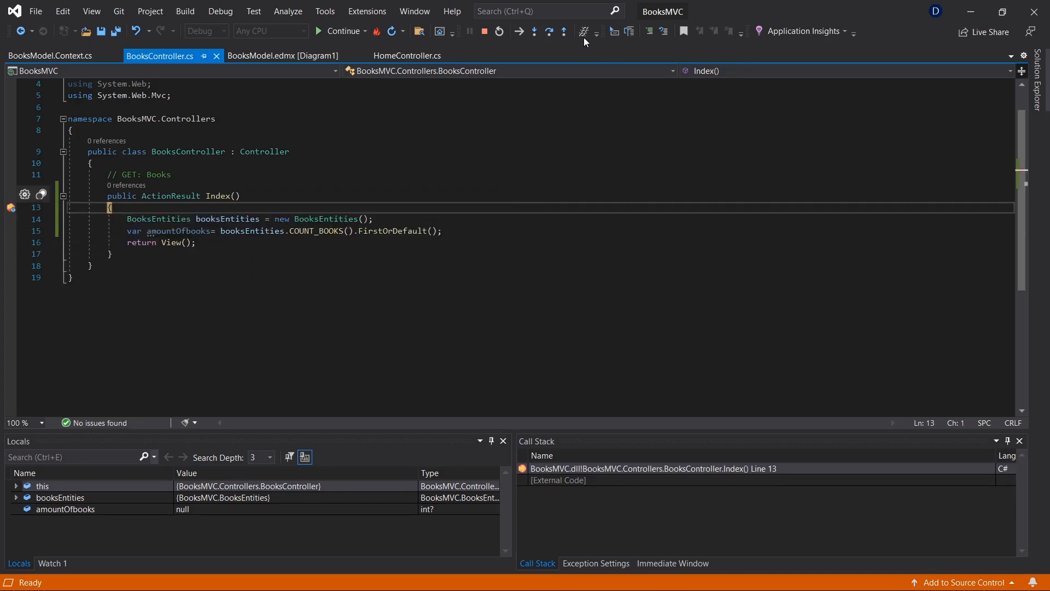
left_click(548, 32)
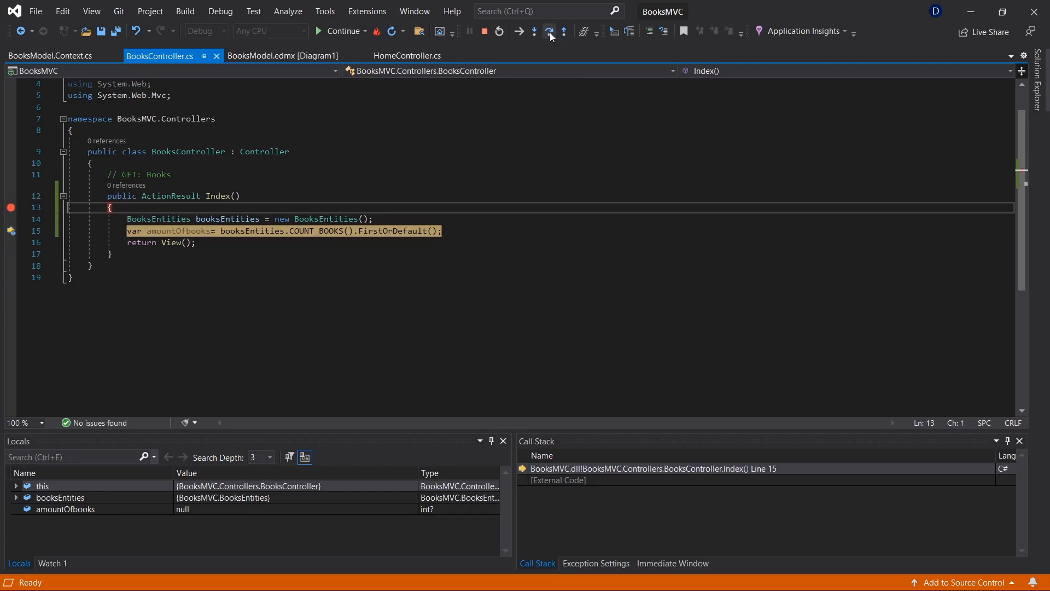
left_click(548, 32)
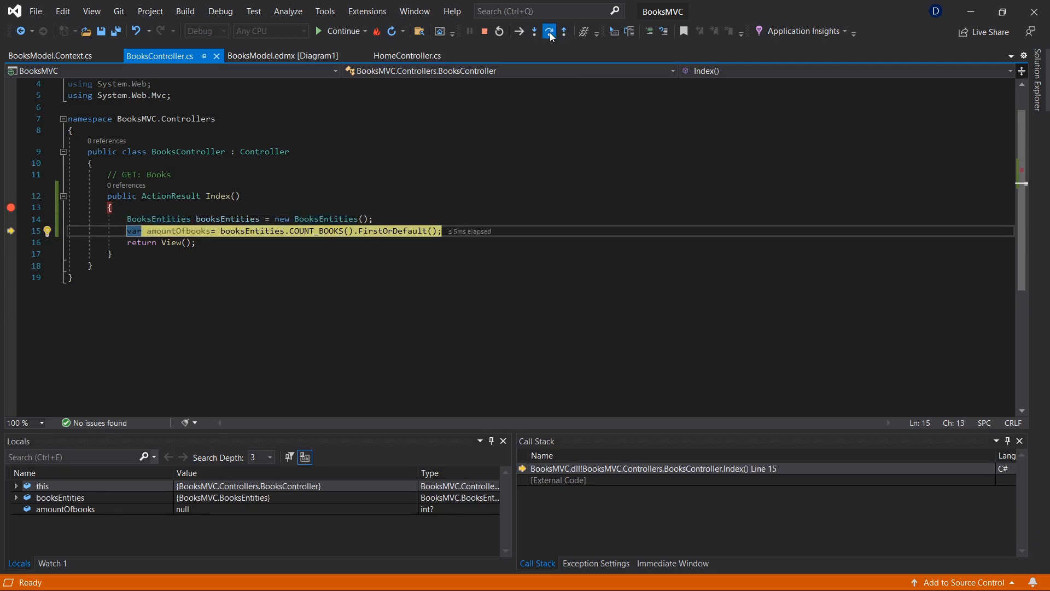
left_click(535, 32)
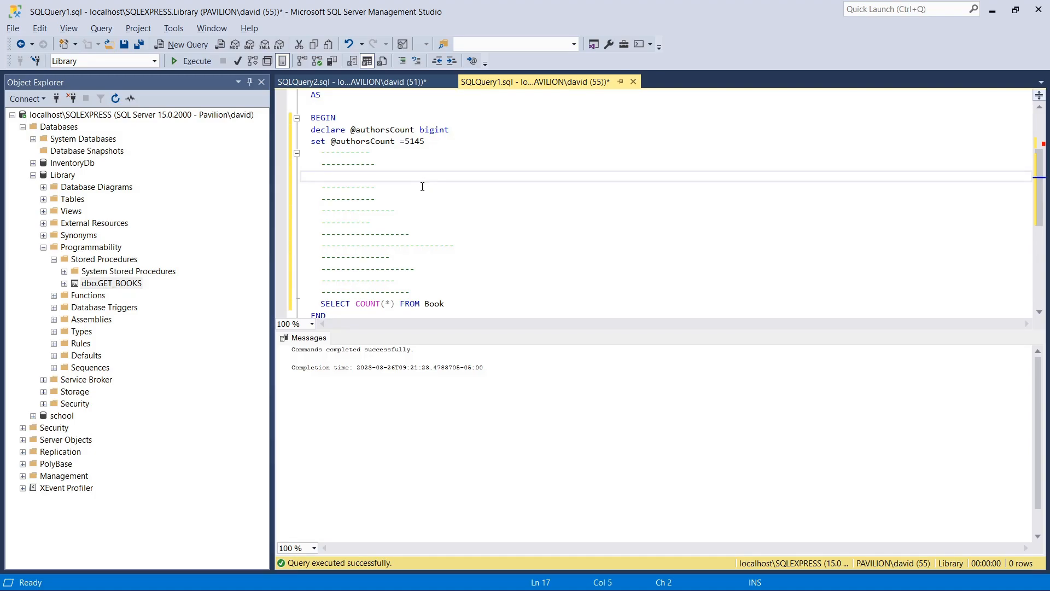
mouse_move(422, 192)
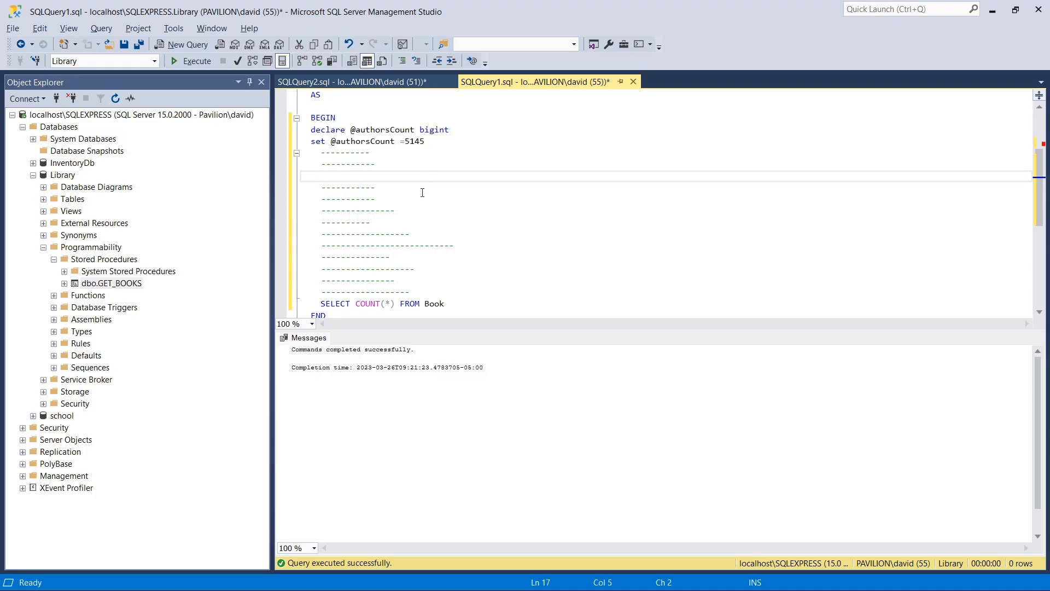
mouse_move(532, 154)
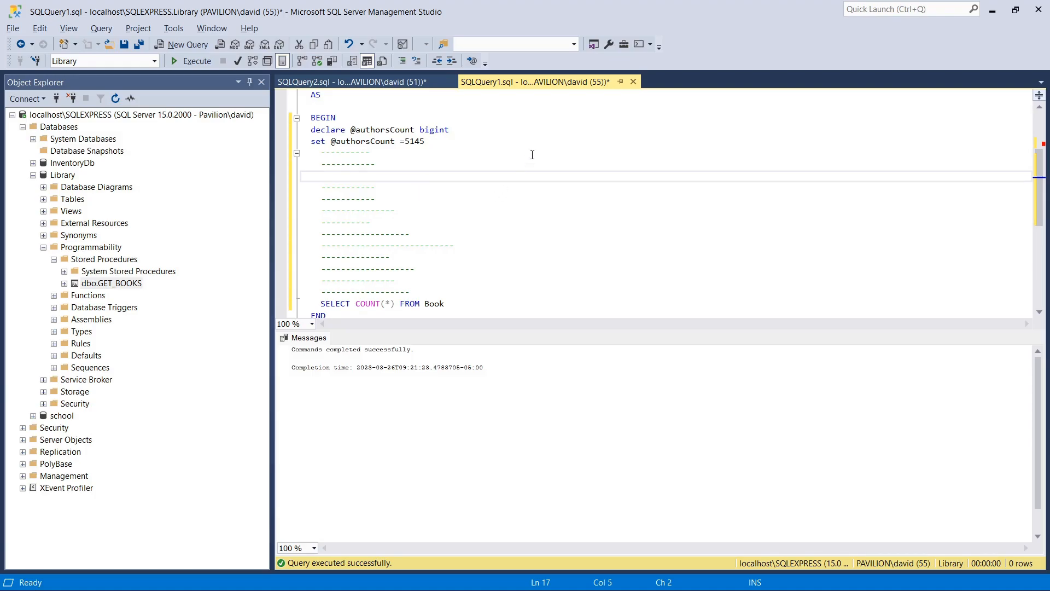